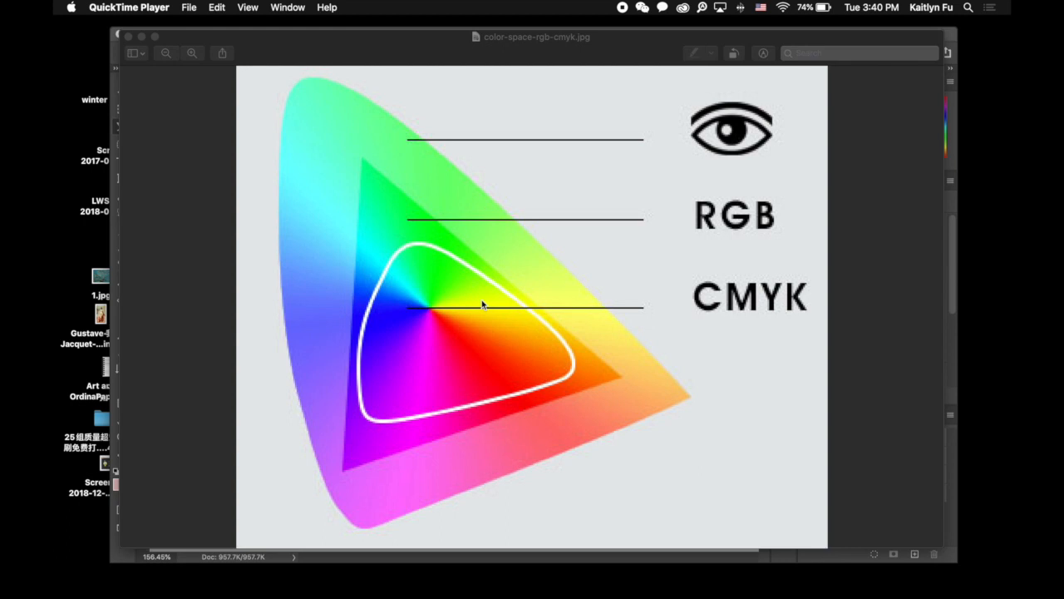
pyautogui.moveTo(781, 269)
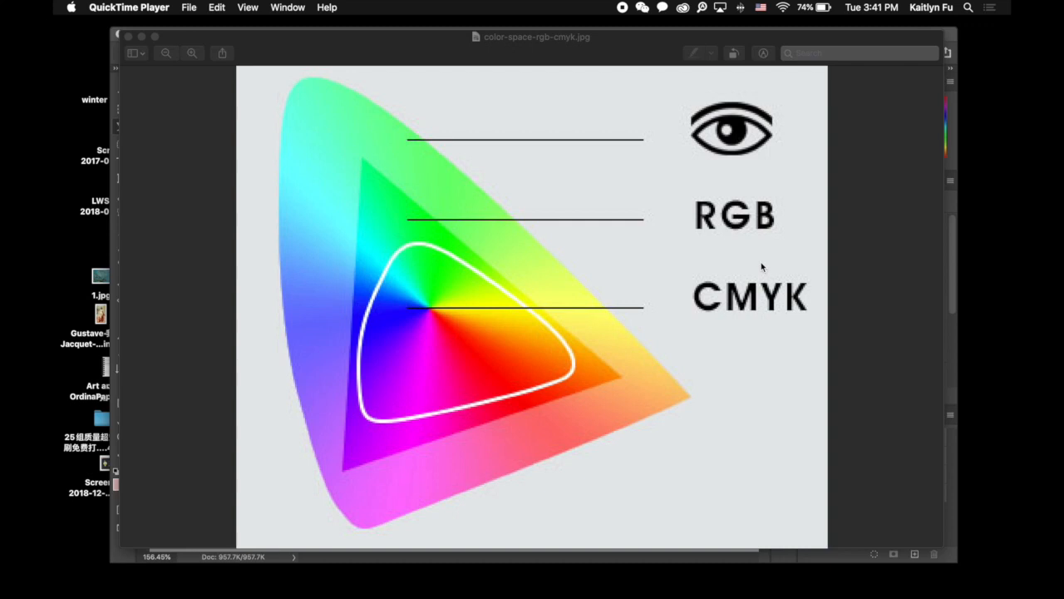
pyautogui.moveTo(763, 143)
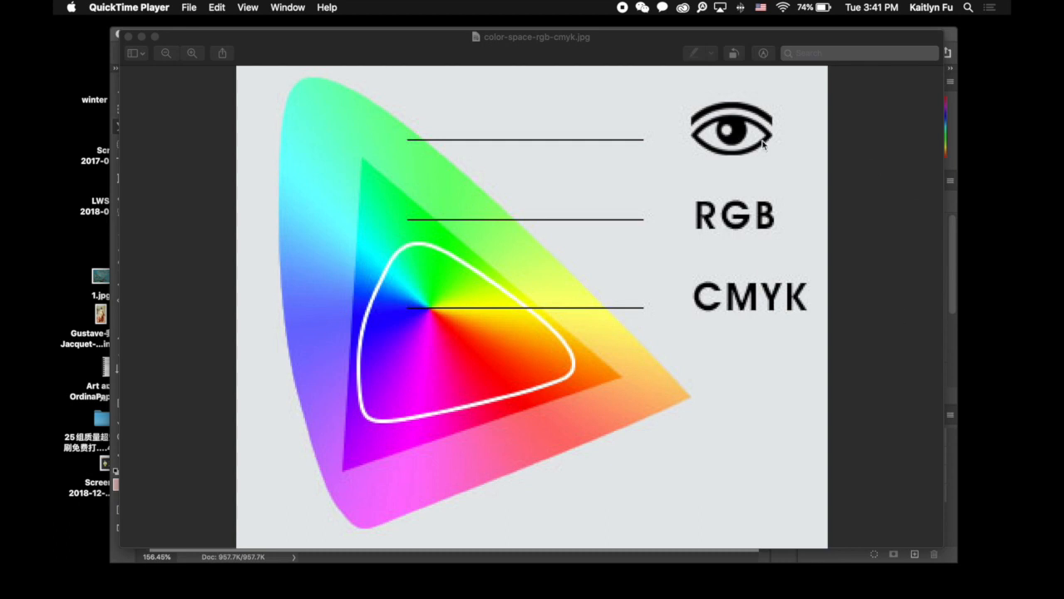
pyautogui.moveTo(482, 414)
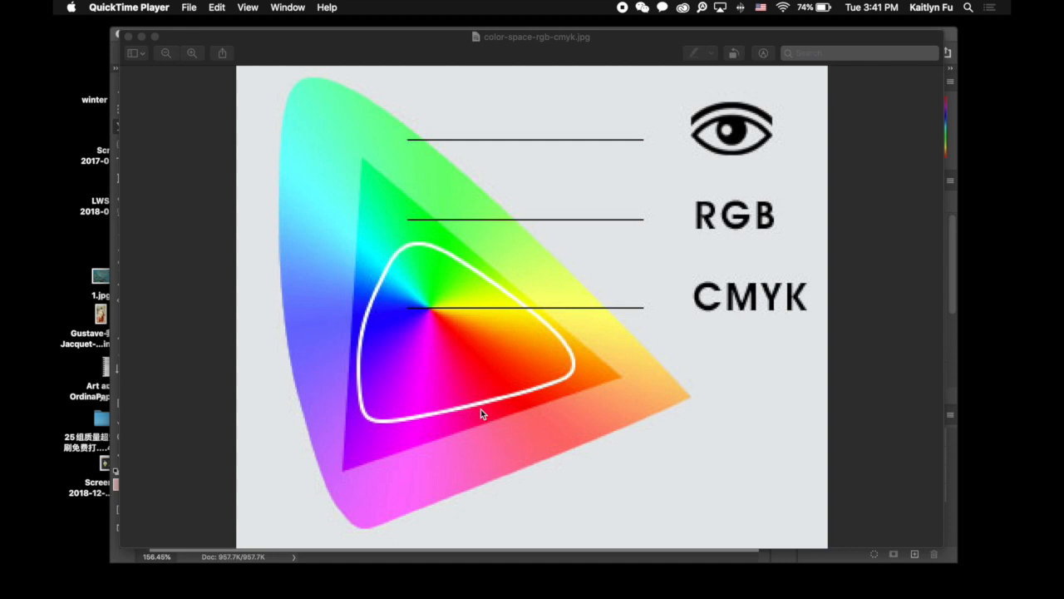
pyautogui.moveTo(695, 135)
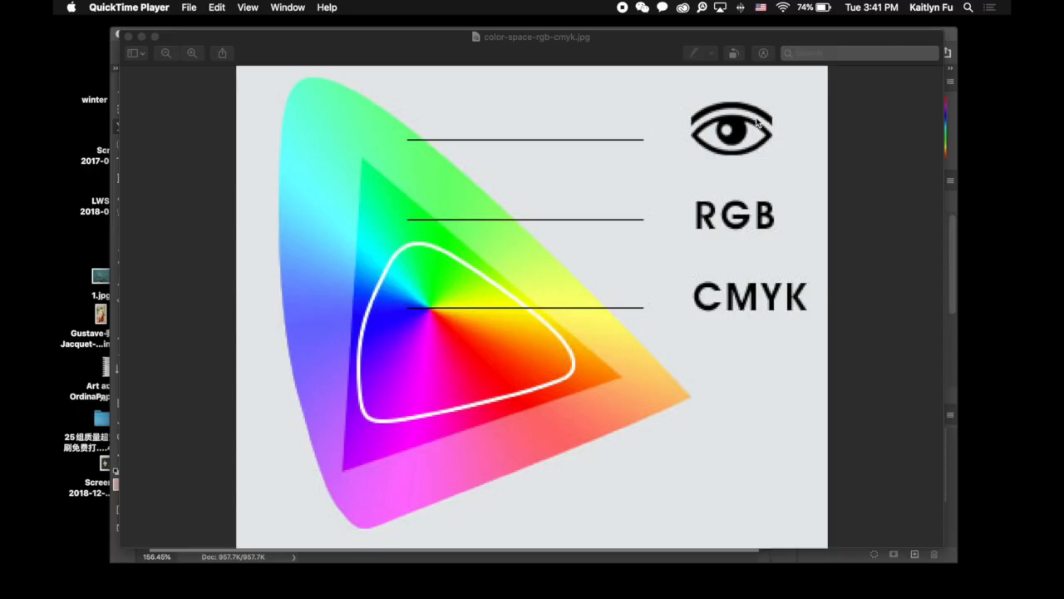
pyautogui.moveTo(693, 150)
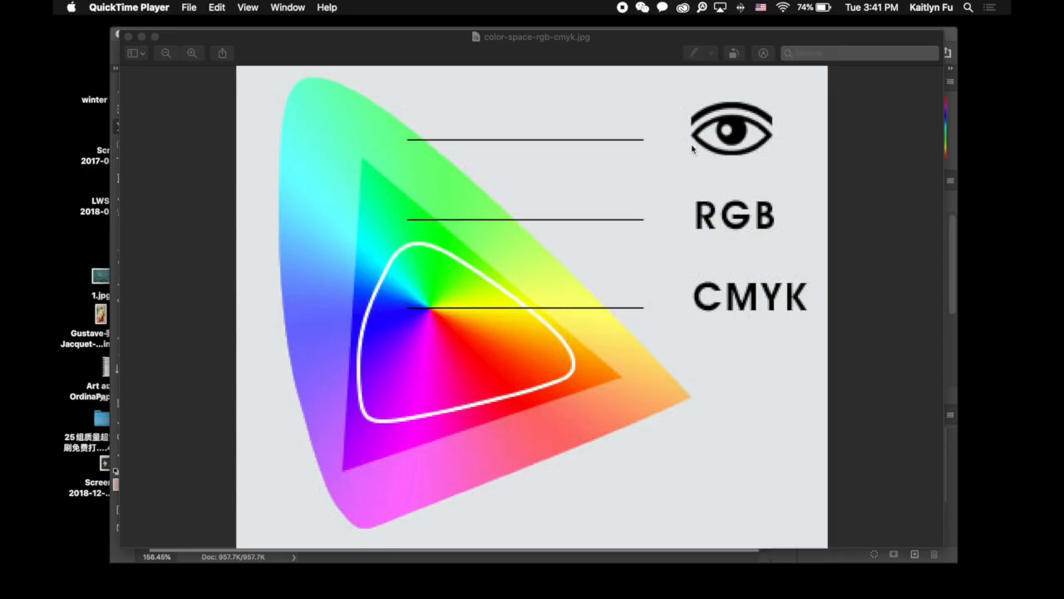
pyautogui.moveTo(659, 187)
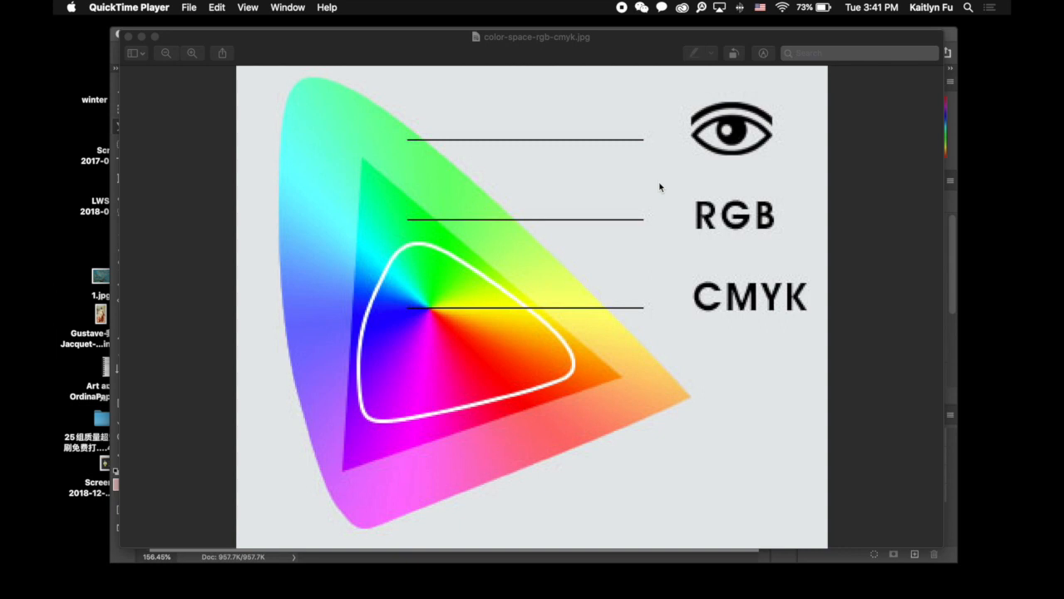
pyautogui.moveTo(596, 198)
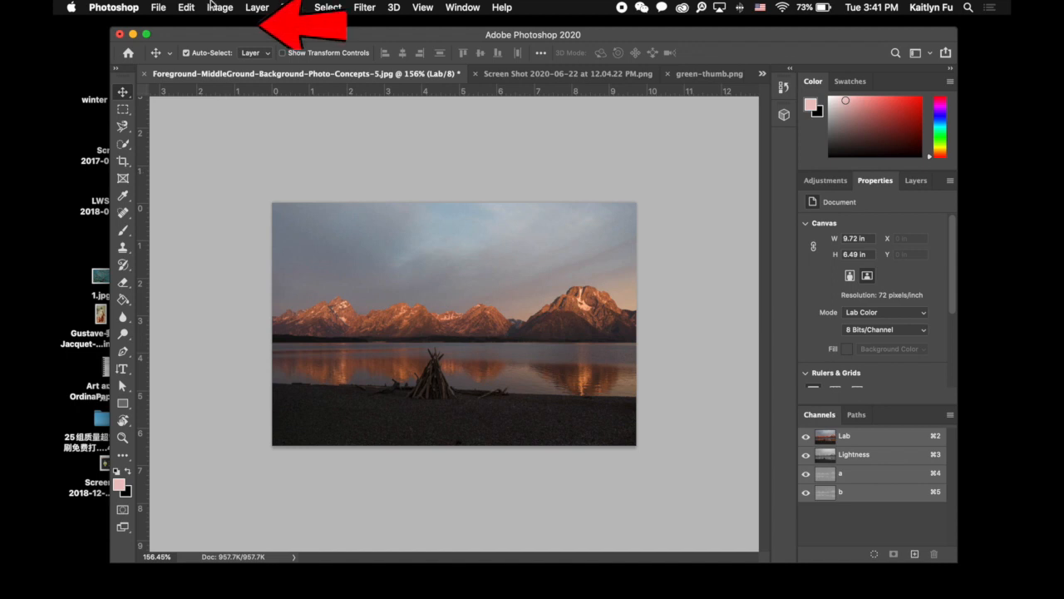
# Step: Hide the Lab composite channel in the Channels panel
pyautogui.click(219, 8)
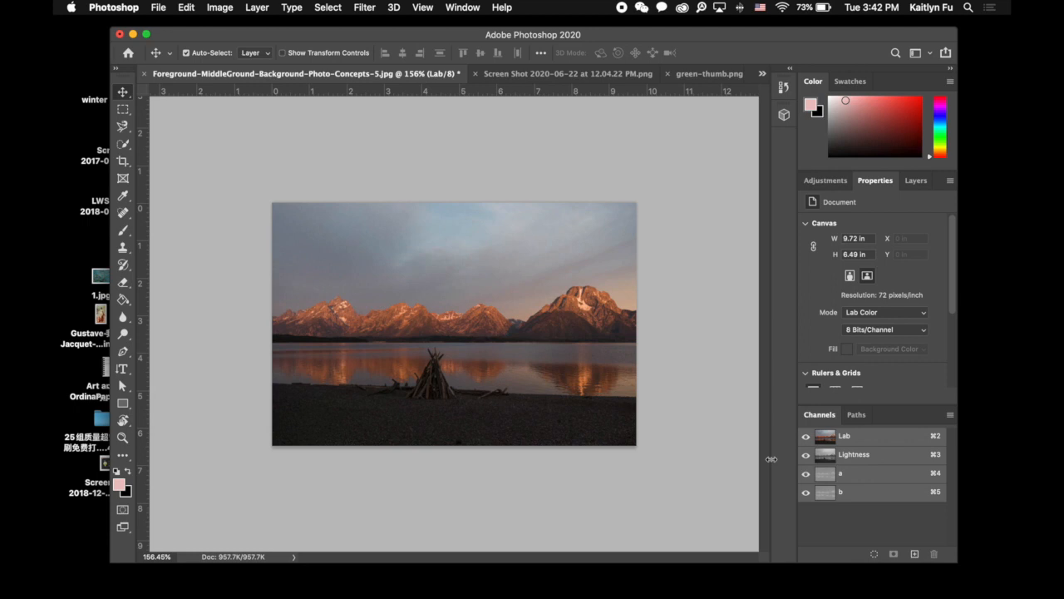
pyautogui.click(805, 435)
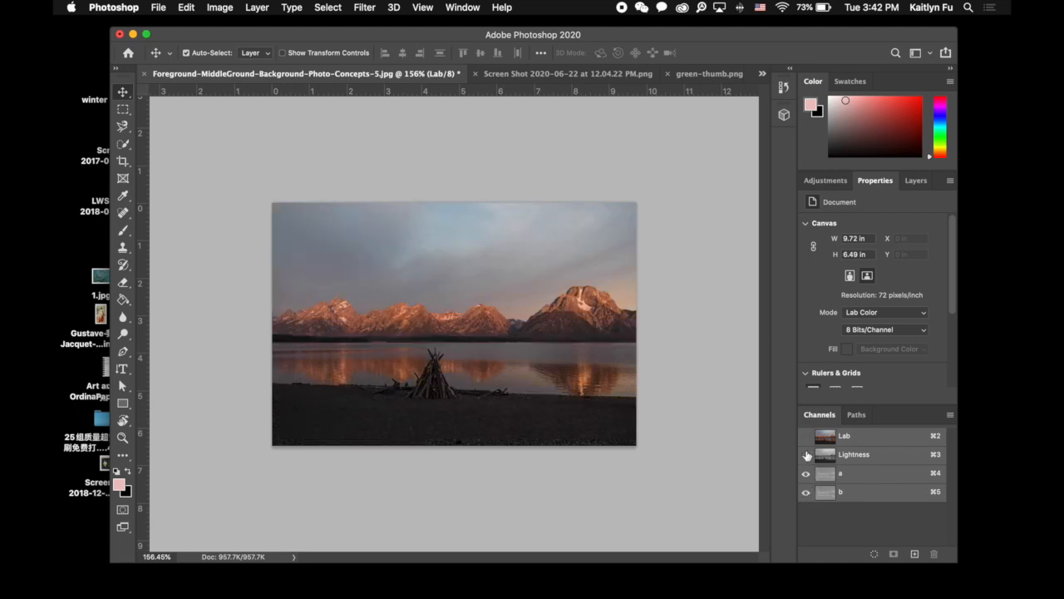
# Step: Turn off the Lightness channel, leaving only the a and b channels visible
pyautogui.click(805, 453)
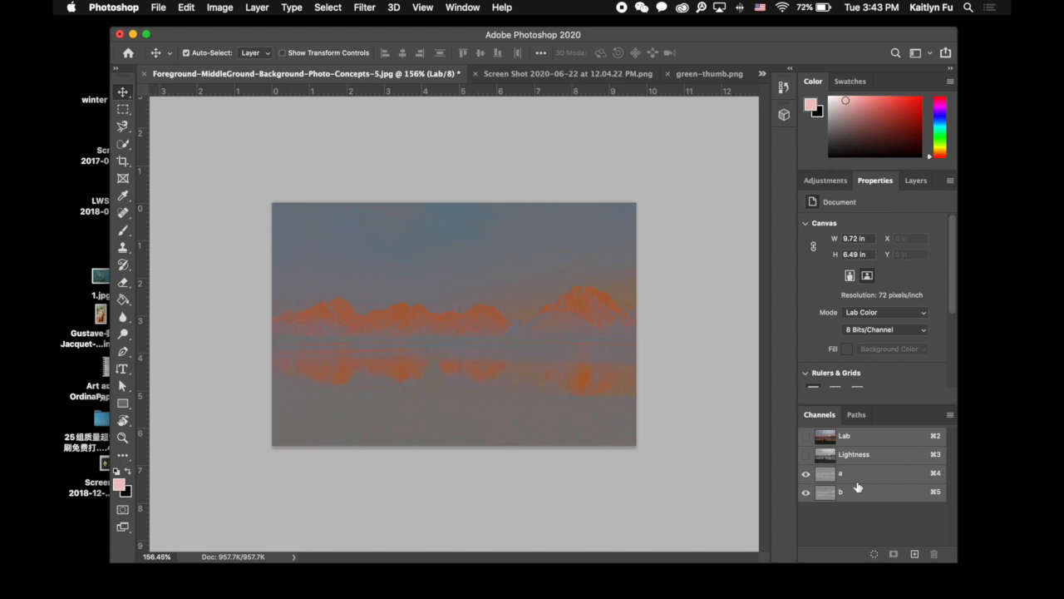
pyautogui.moveTo(588, 422)
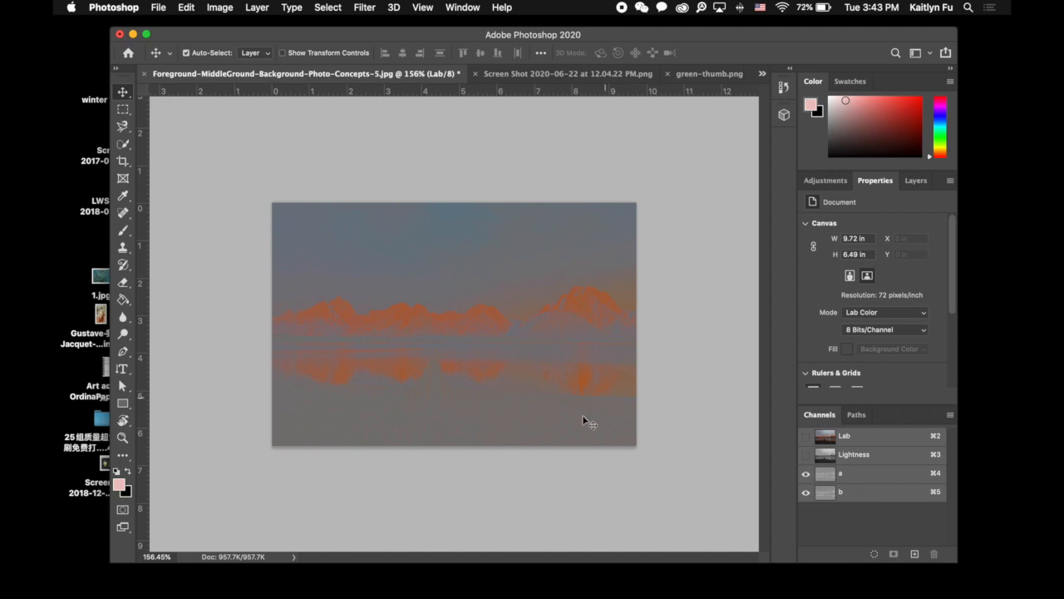
pyautogui.moveTo(358, 365)
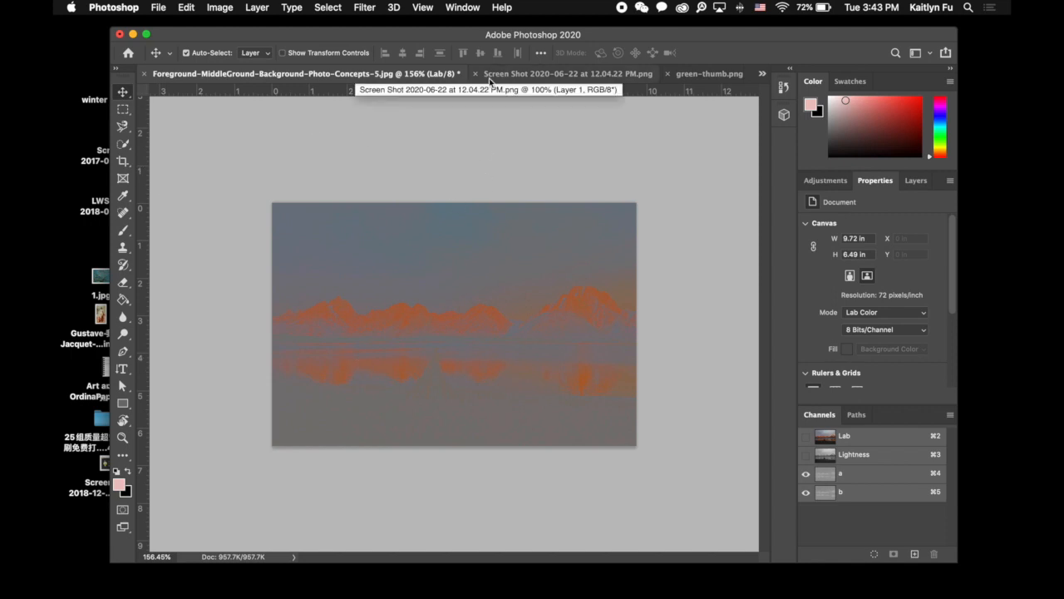
# Step: Switch to the Screen Shot document and open Select > Color Range
pyautogui.click(549, 73)
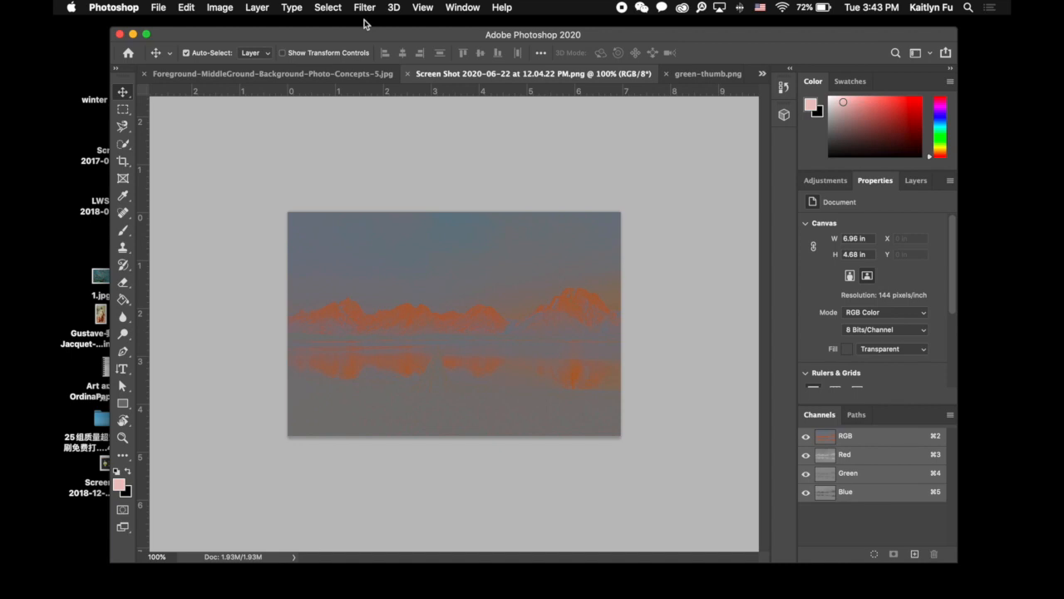
pyautogui.click(327, 7)
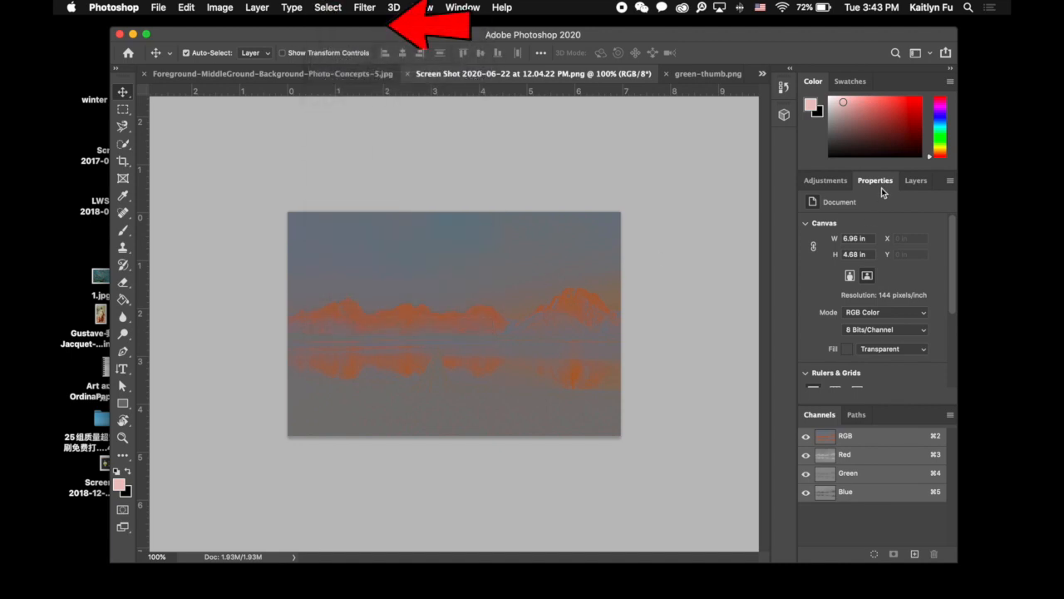
pyautogui.click(328, 6)
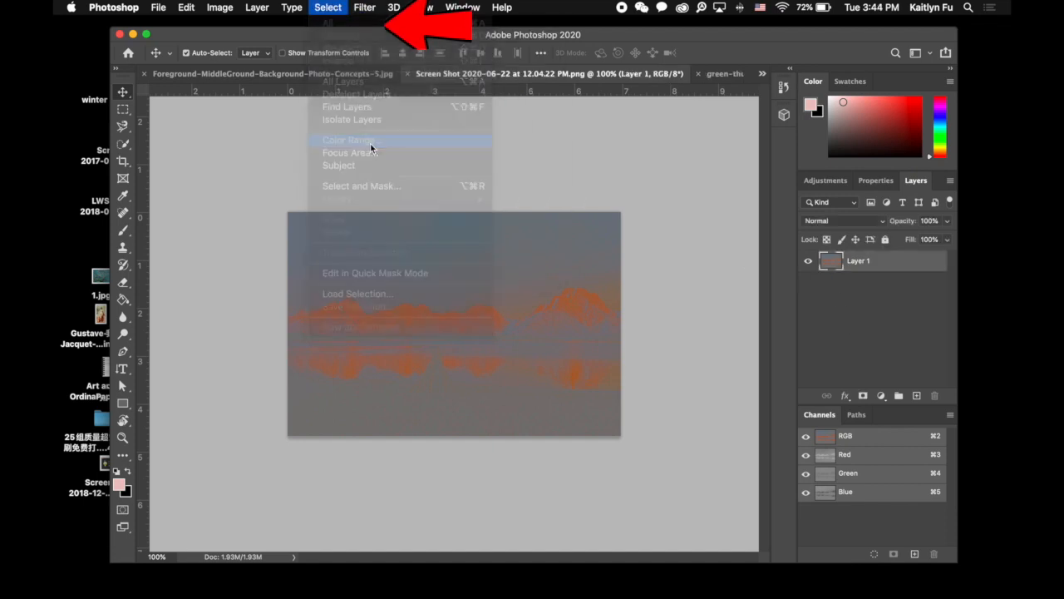
pyautogui.click(348, 139)
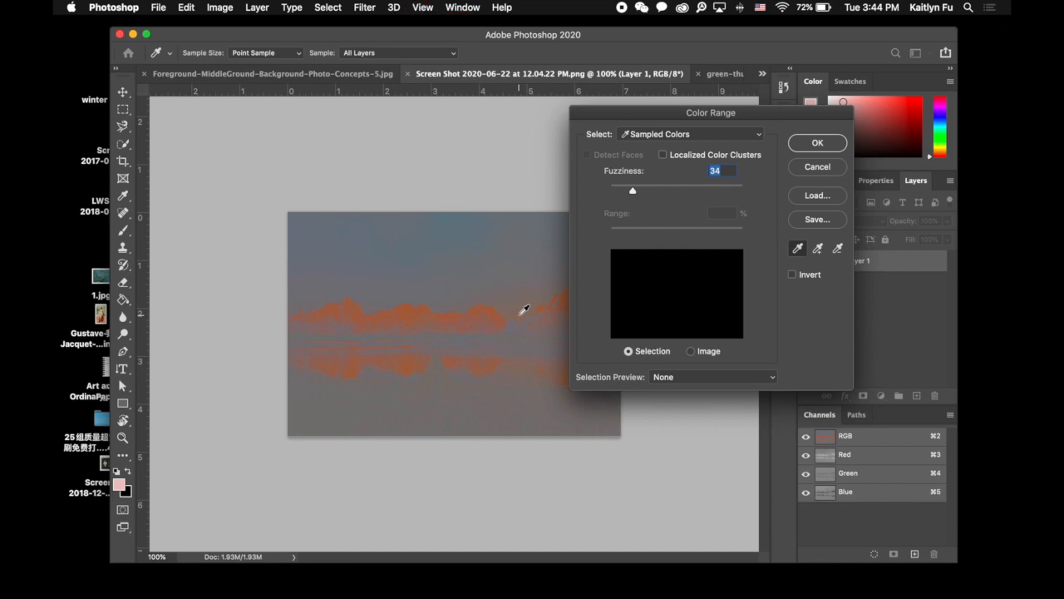
pyautogui.moveTo(489, 301)
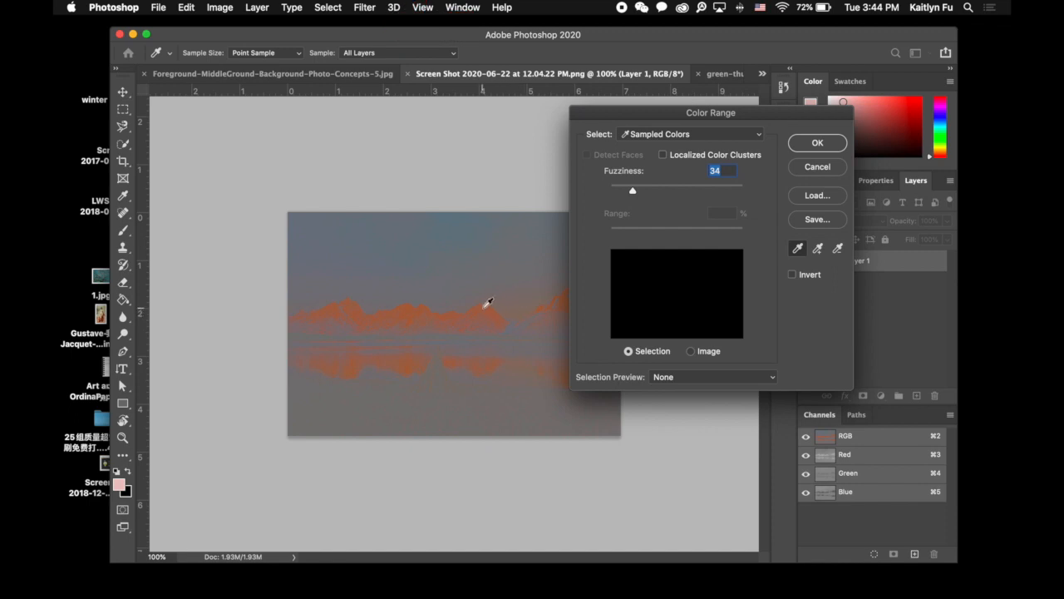
# Step: Sample an orange peak at Fuzziness 34 and confirm the Color Range selection
pyautogui.click(489, 302)
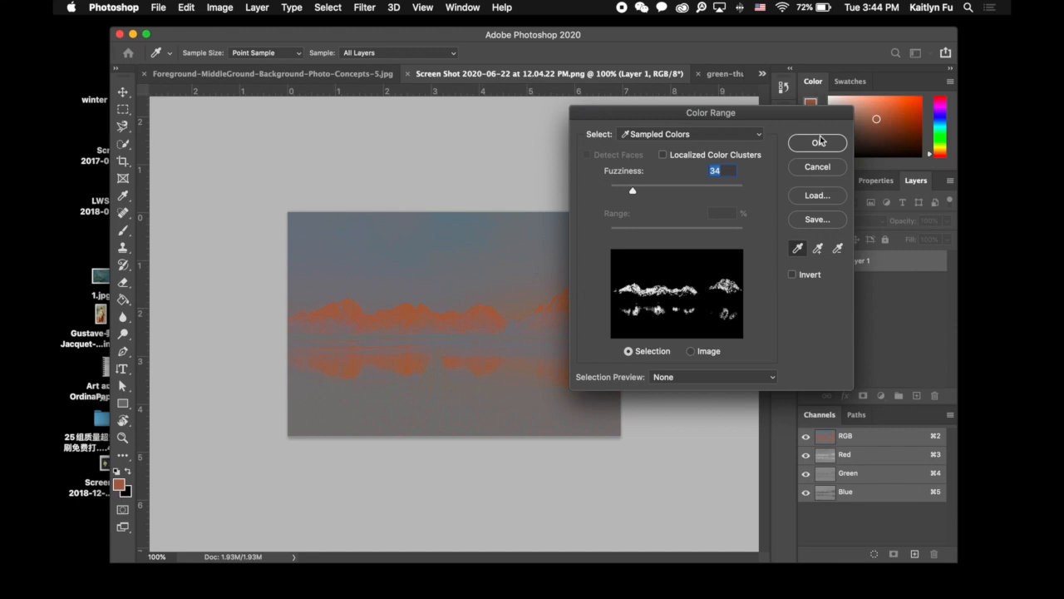
pyautogui.click(817, 141)
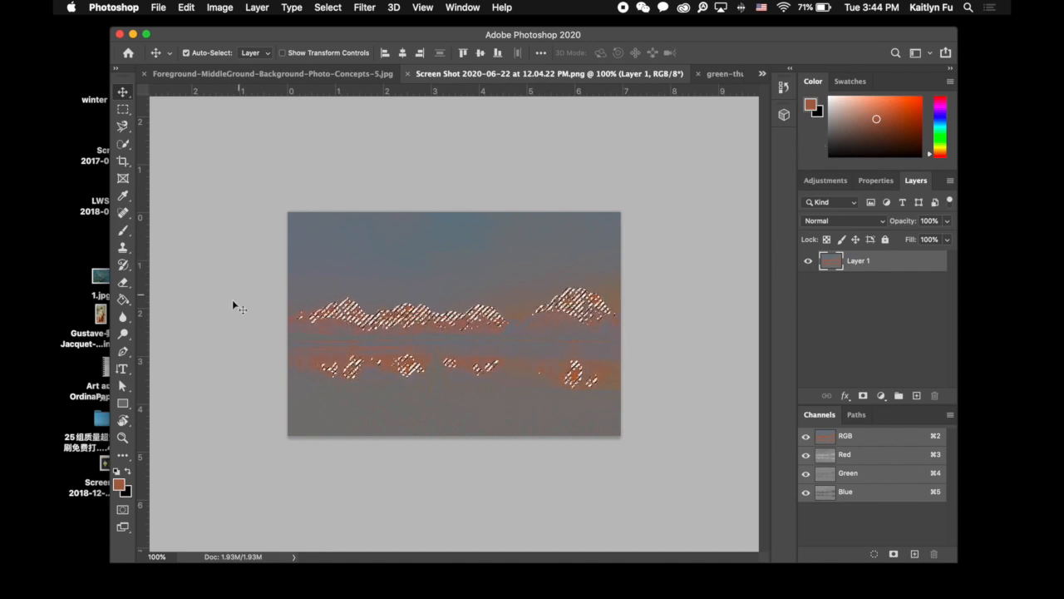
pyautogui.moveTo(679, 409)
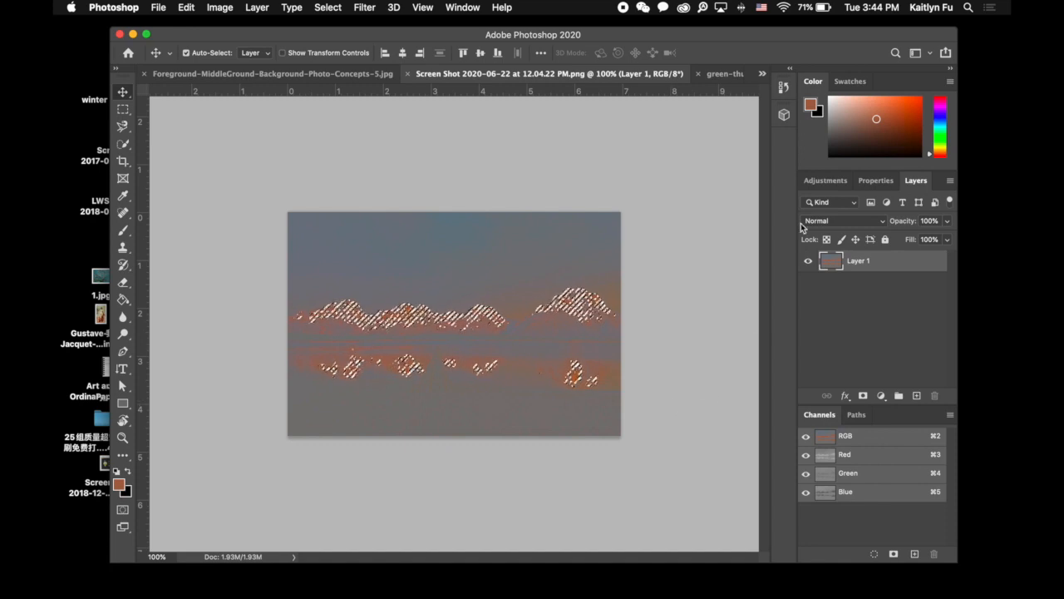
# Step: Add a Levels adjustment masked to the selected orange peaks
pyautogui.click(825, 180)
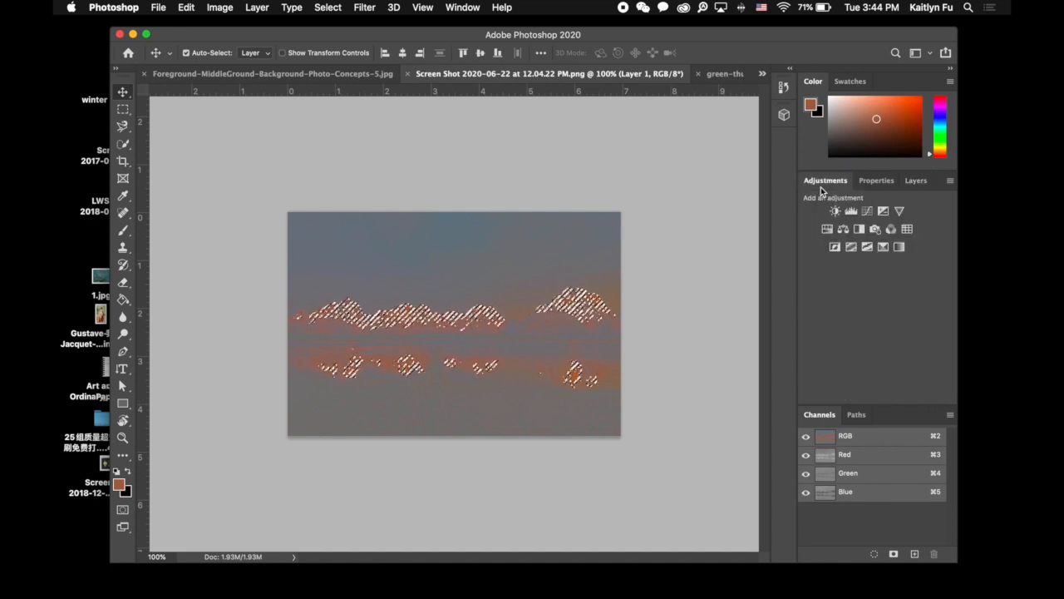
pyautogui.moveTo(851, 210)
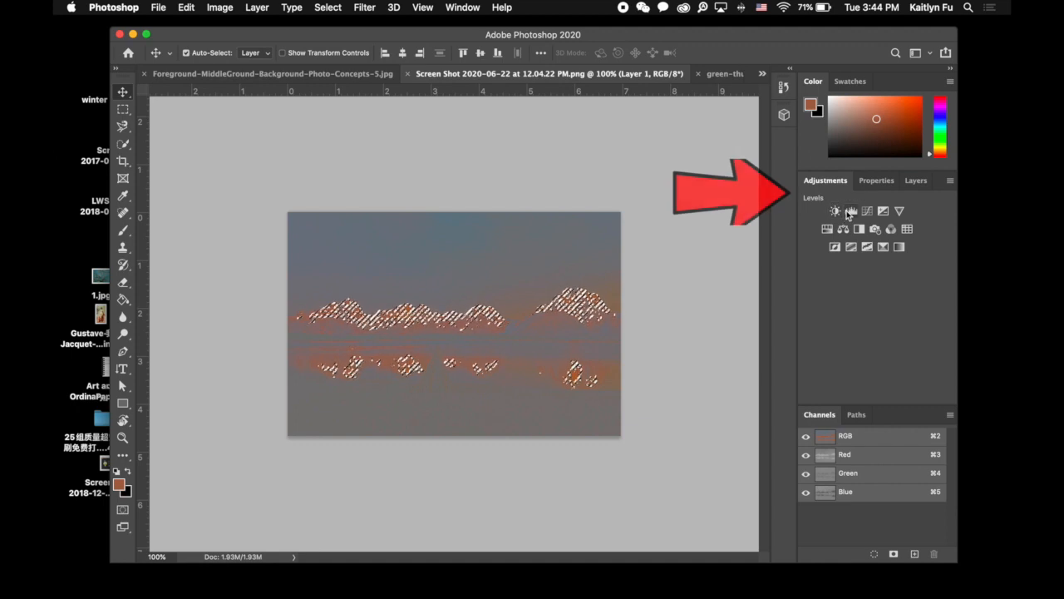
pyautogui.click(834, 211)
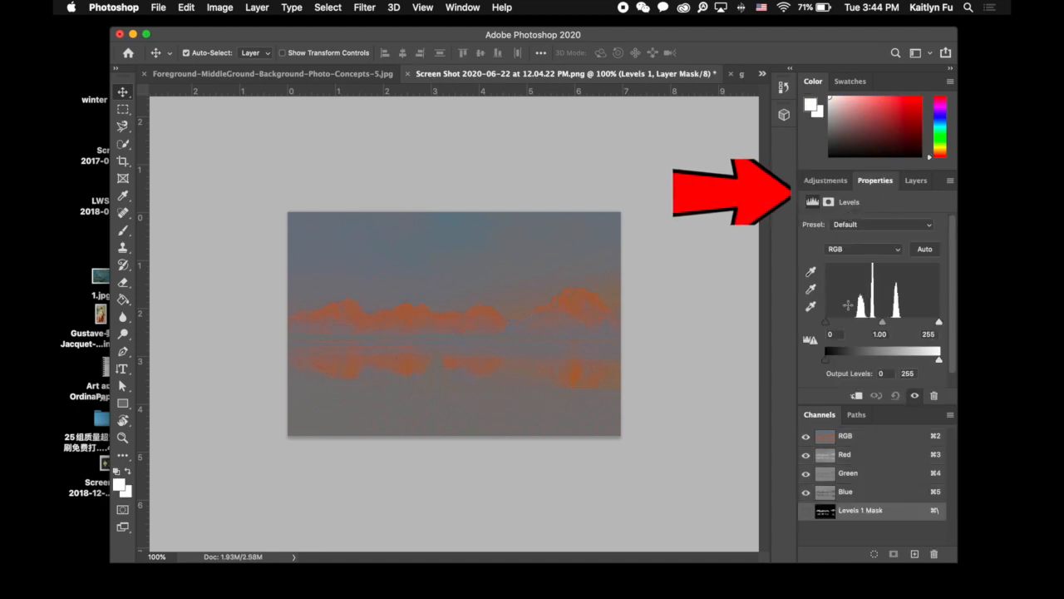
pyautogui.moveTo(938, 358); pyautogui.dragTo(906, 359)
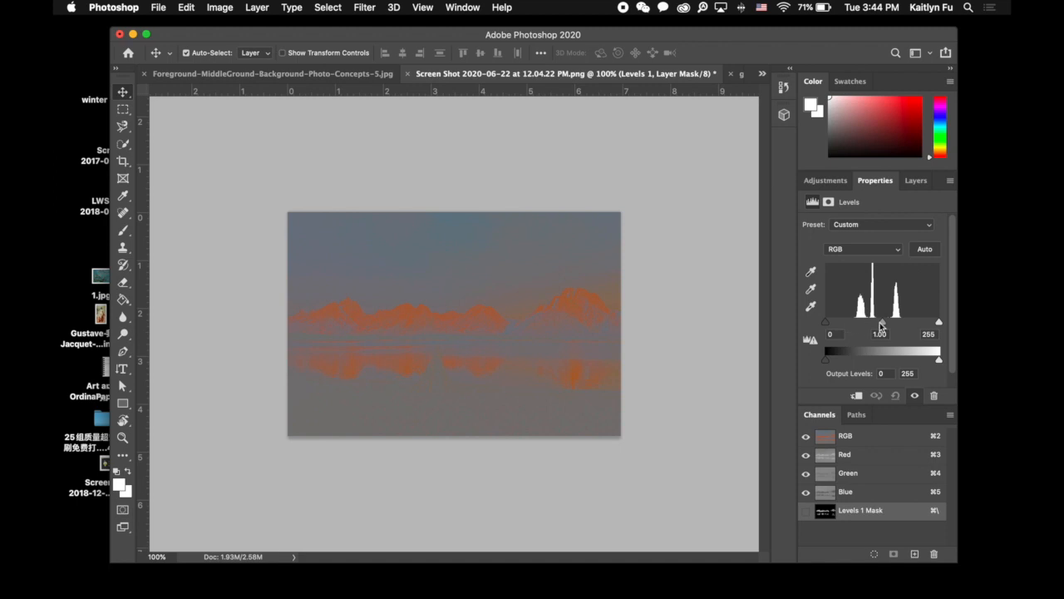
# Step: Drag the RGB midtone slider to about 0.65, then back to 1.00
pyautogui.moveTo(879, 323); pyautogui.dragTo(855, 323)
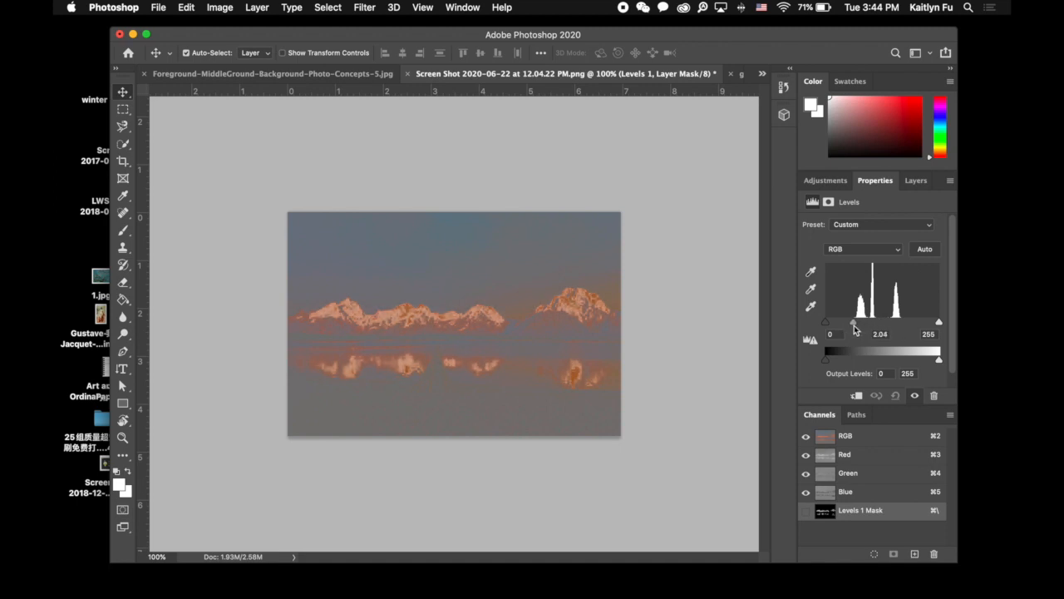
pyautogui.moveTo(855, 325); pyautogui.dragTo(904, 324)
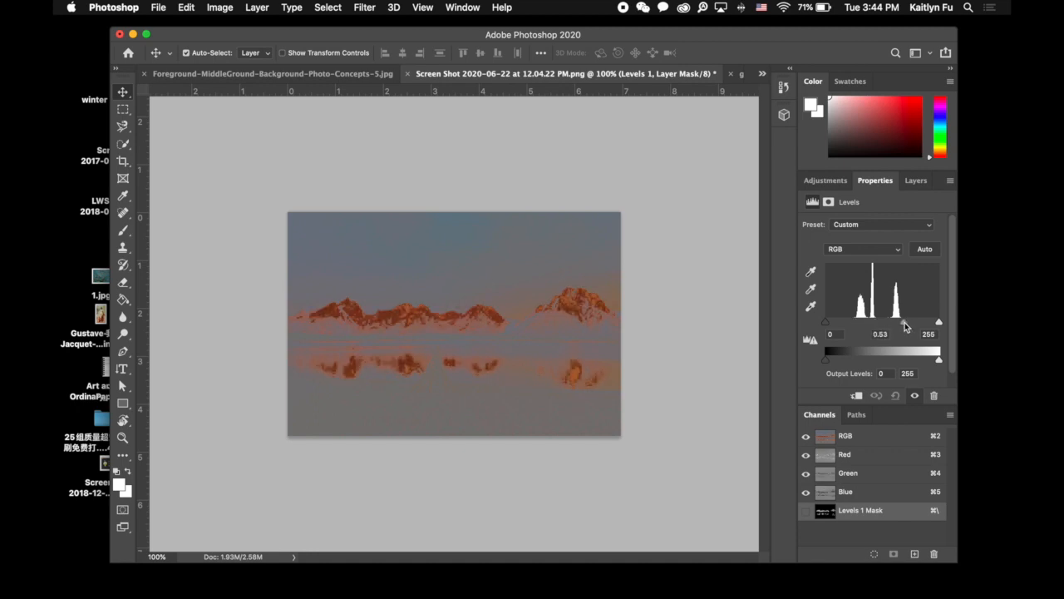
pyautogui.moveTo(906, 323); pyautogui.dragTo(910, 322)
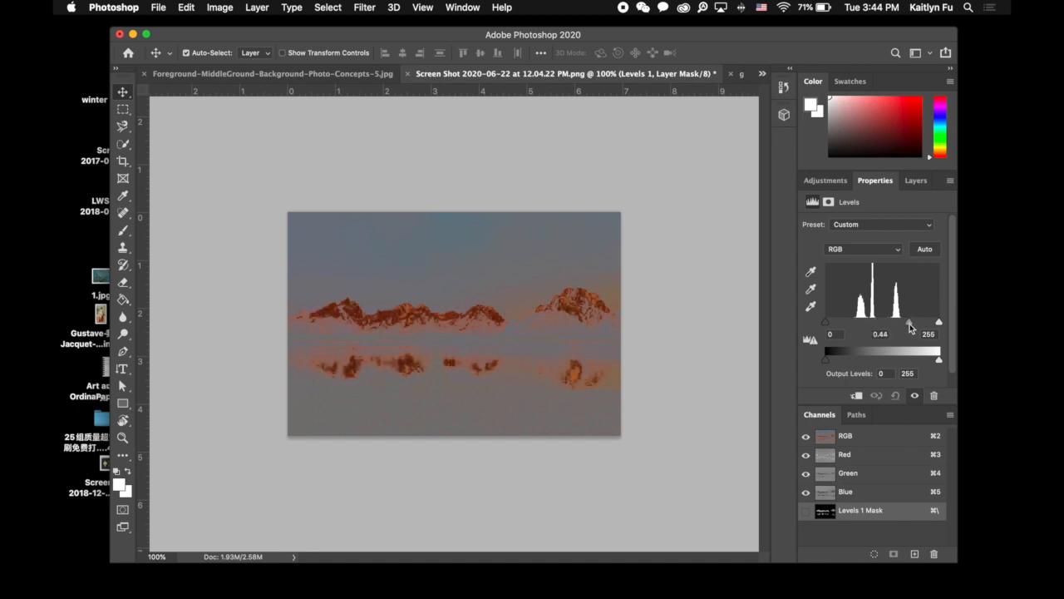
pyautogui.moveTo(909, 323); pyautogui.dragTo(896, 322)
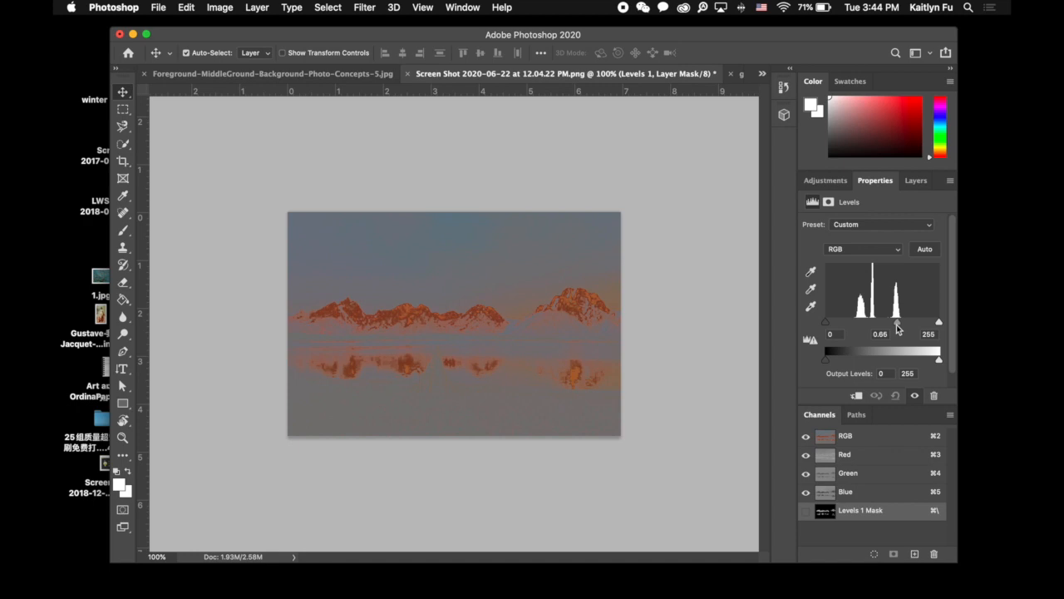
pyautogui.moveTo(896, 324); pyautogui.dragTo(883, 324)
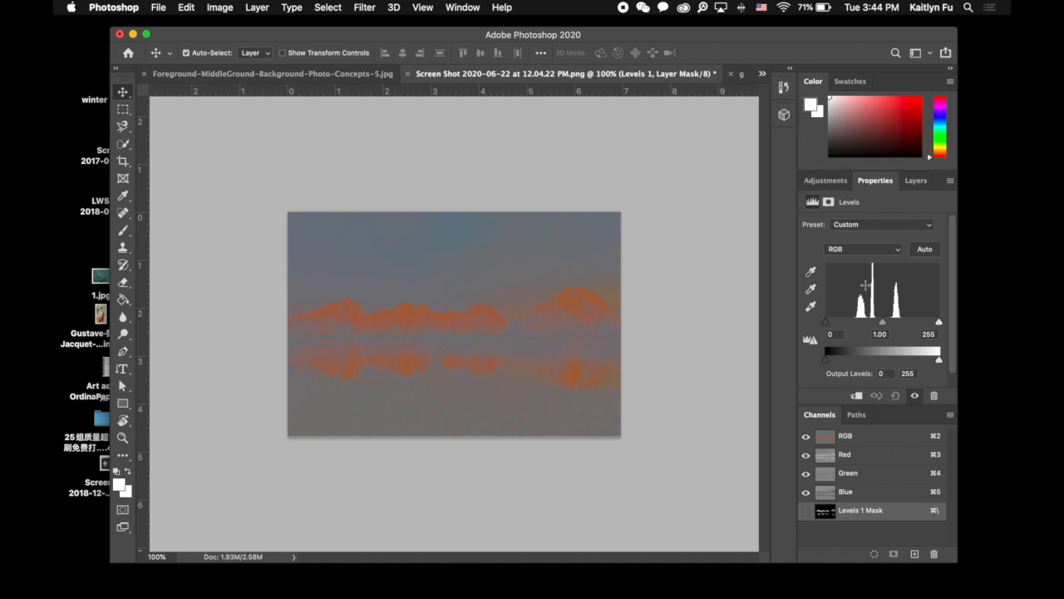
pyautogui.moveTo(579, 167)
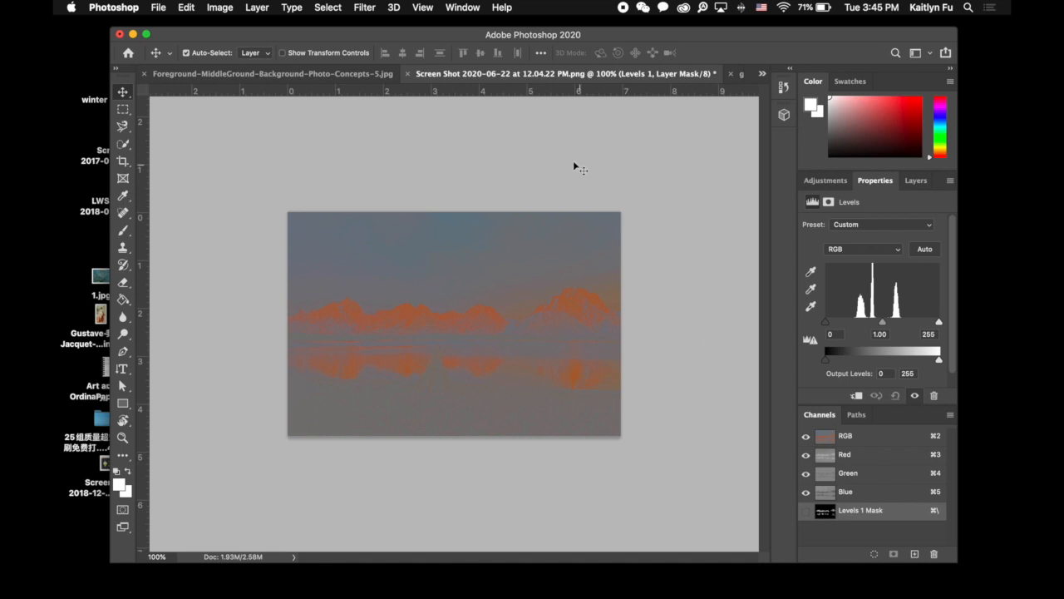
# Step: Switch to the Foreground-MiddleGround-Background-Photo-Concepts-5.jpg Lab photo
pyautogui.click(272, 73)
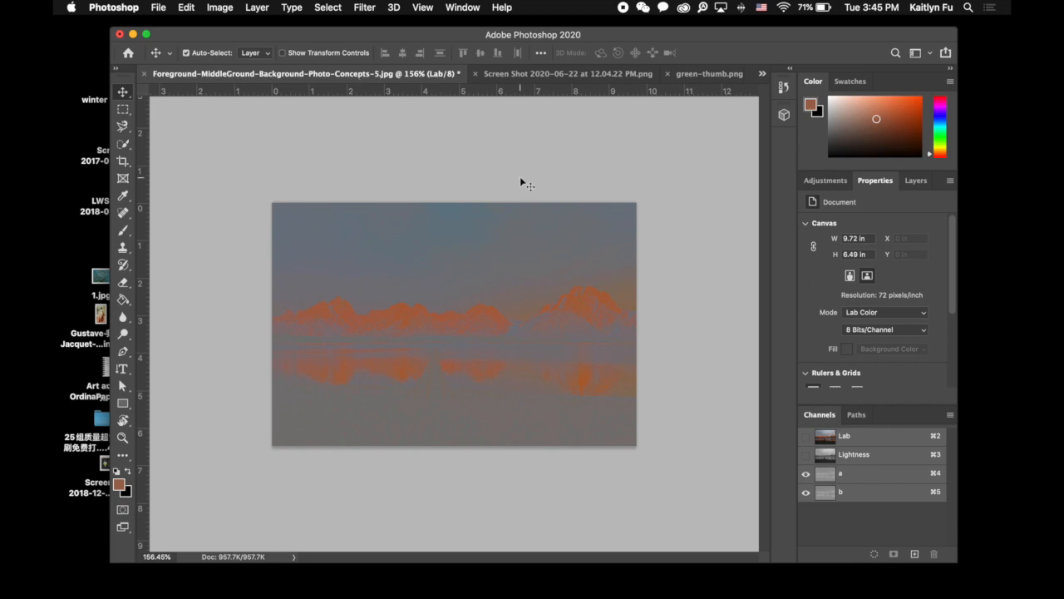
pyautogui.moveTo(789, 454)
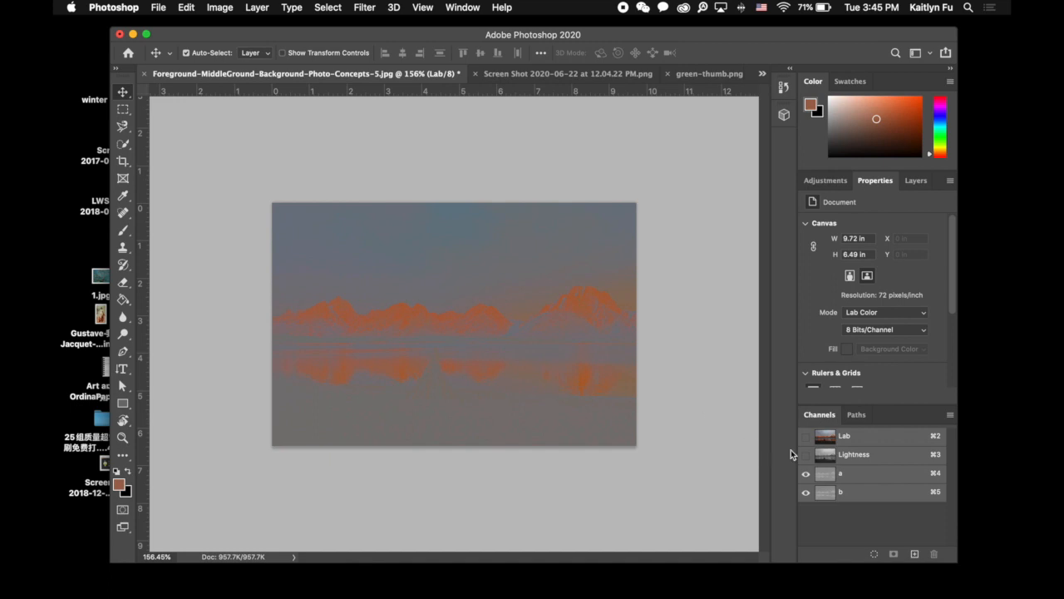
pyautogui.click(805, 453)
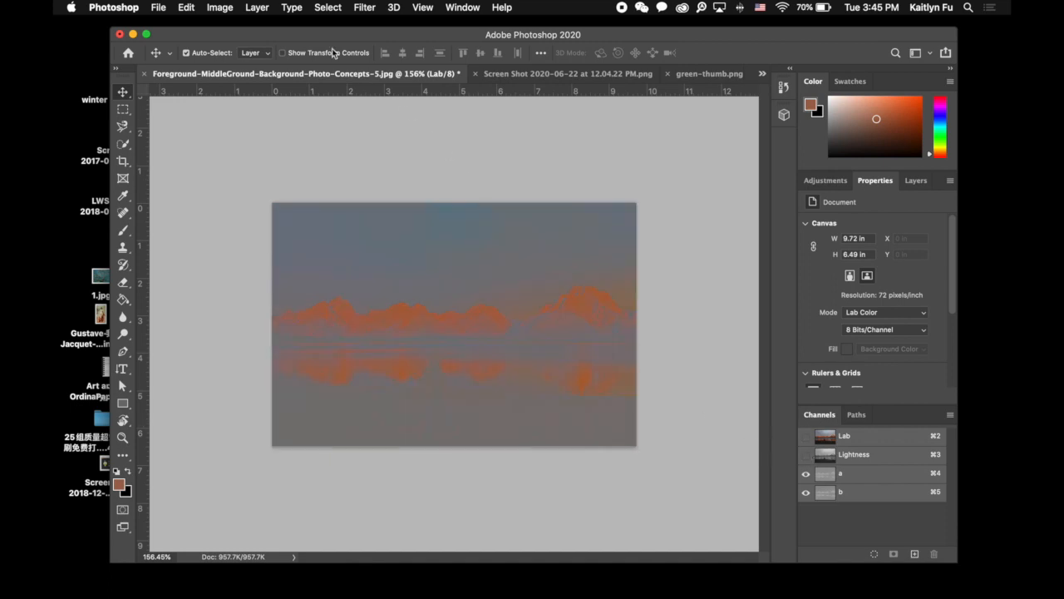
# Step: Sample the orange peaks with Color Range, then add a Levels adjustment masked to them
pyautogui.click(327, 7)
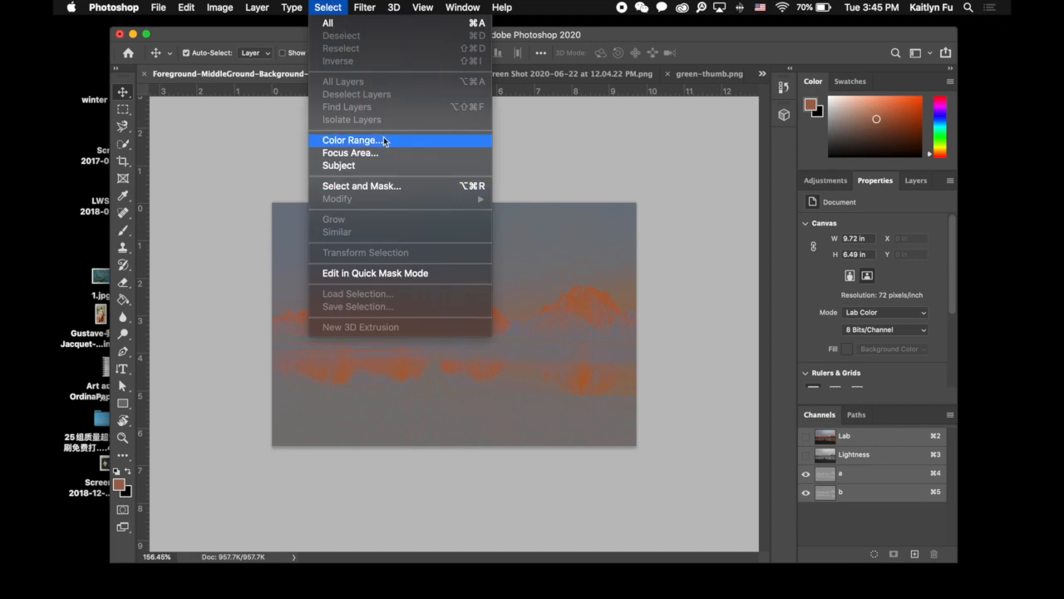
pyautogui.click(352, 140)
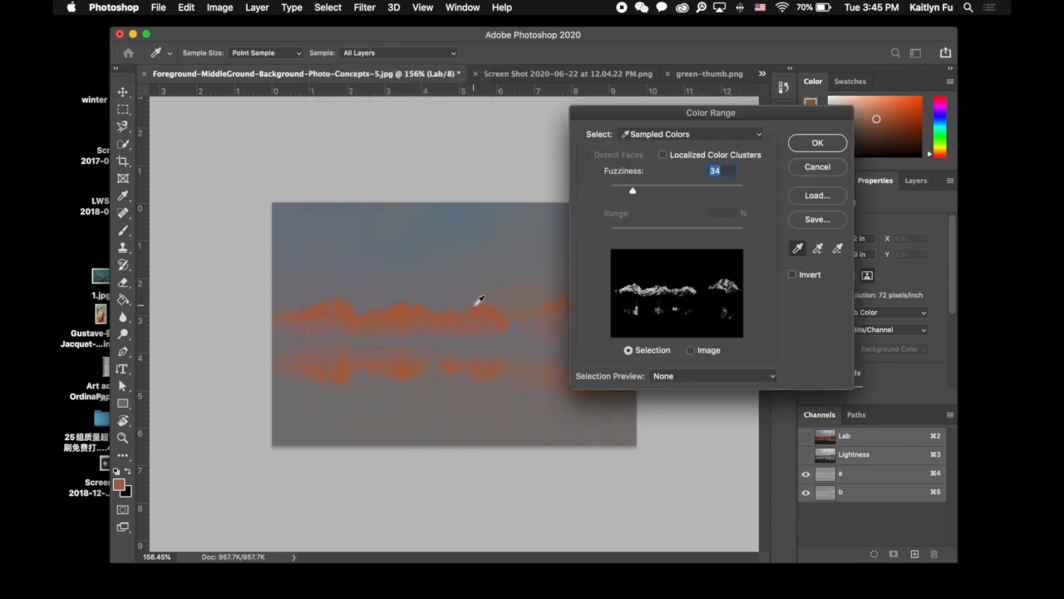
pyautogui.click(478, 301)
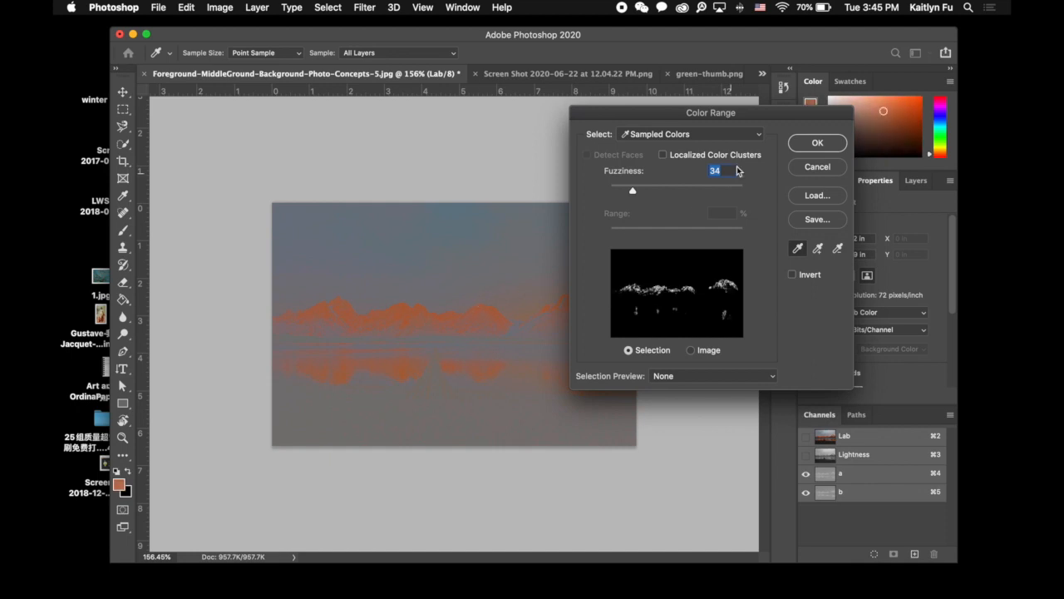
pyautogui.click(816, 142)
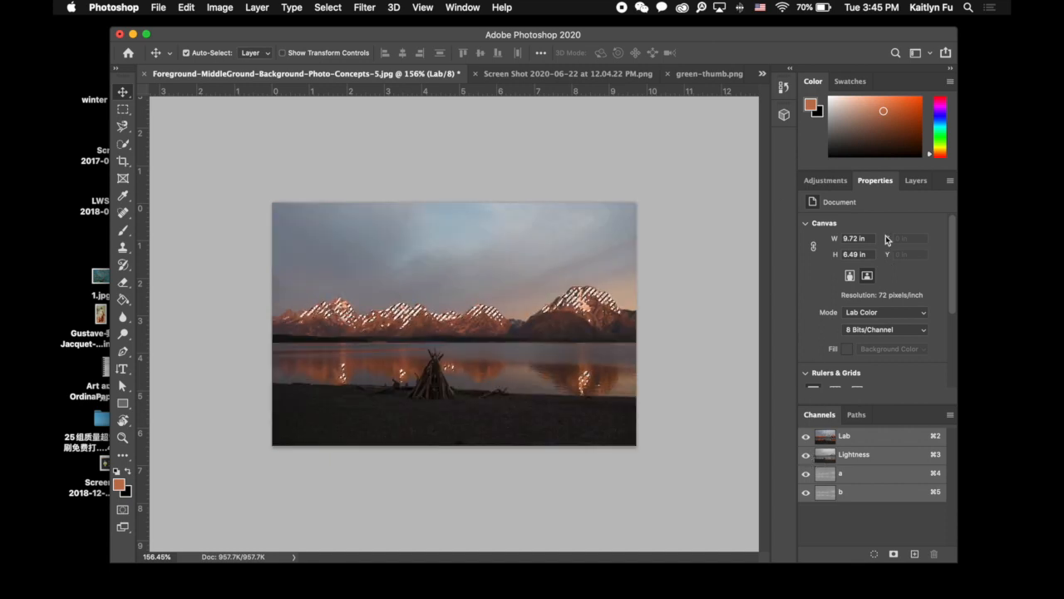
pyautogui.click(825, 180)
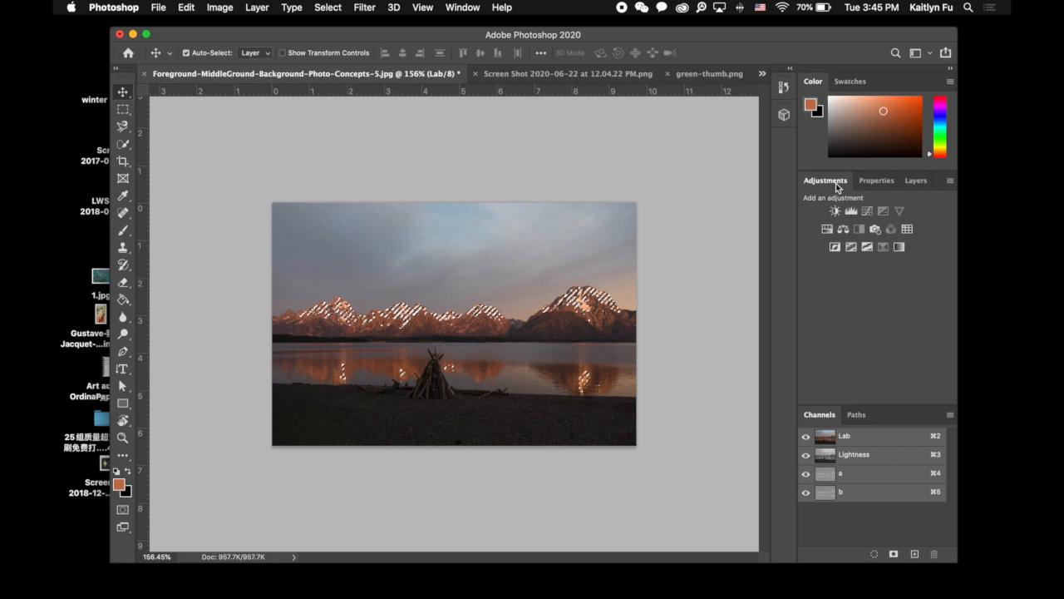
pyautogui.click(851, 210)
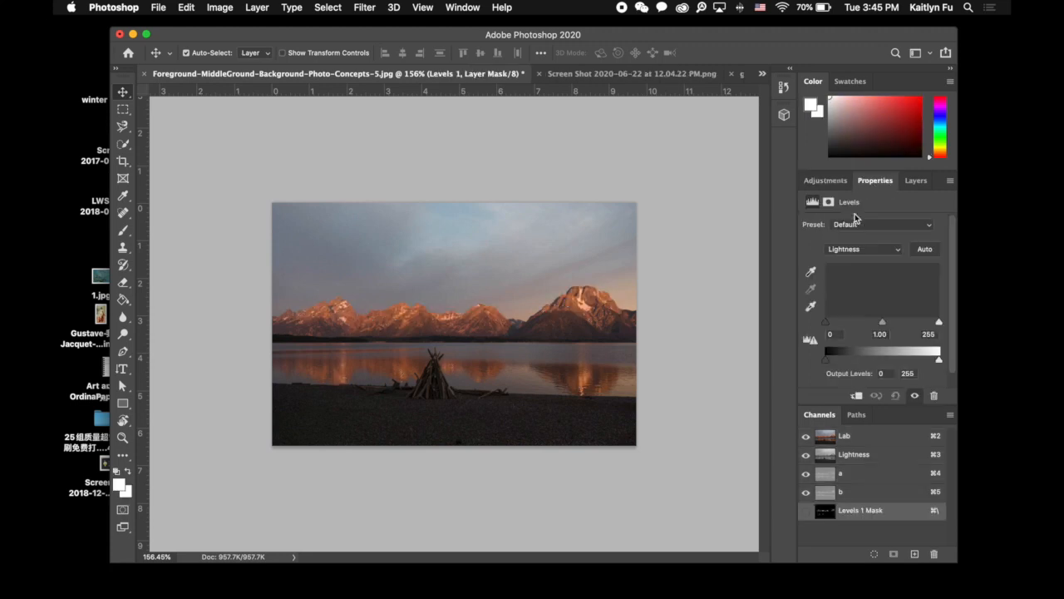
# Step: Adjust the Lightness midtone slider back and forth, finishing at 2.36
pyautogui.moveTo(882, 322); pyautogui.dragTo(870, 324)
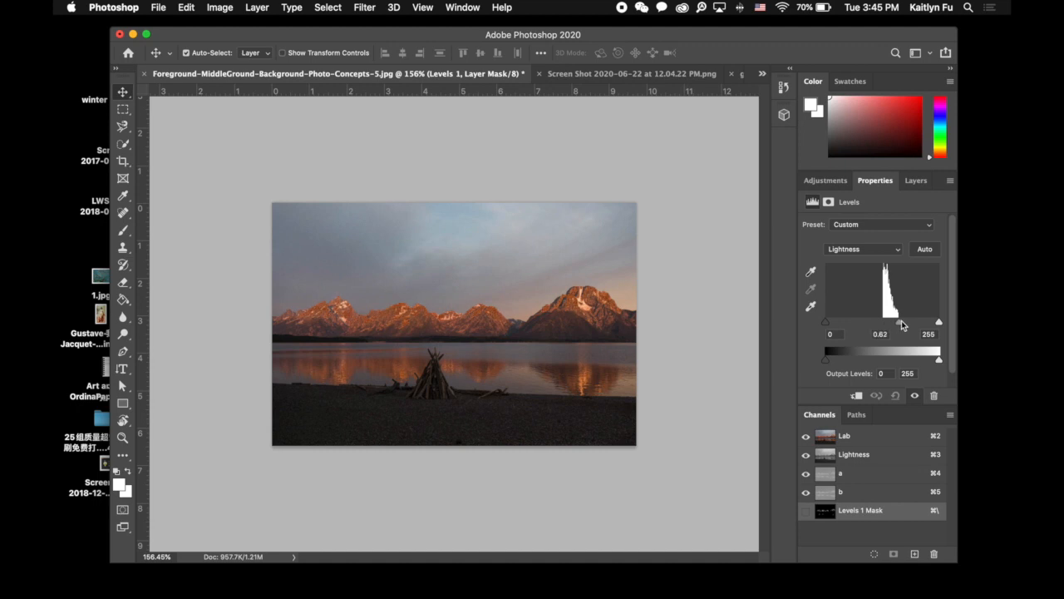
pyautogui.moveTo(902, 322); pyautogui.dragTo(869, 325)
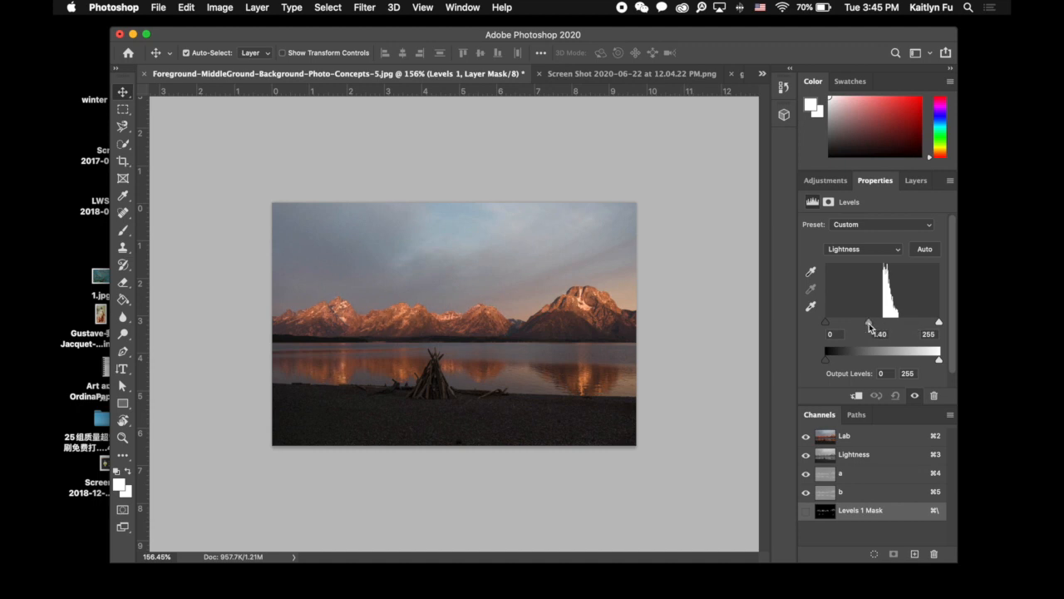
pyautogui.moveTo(875, 322); pyautogui.dragTo(846, 323)
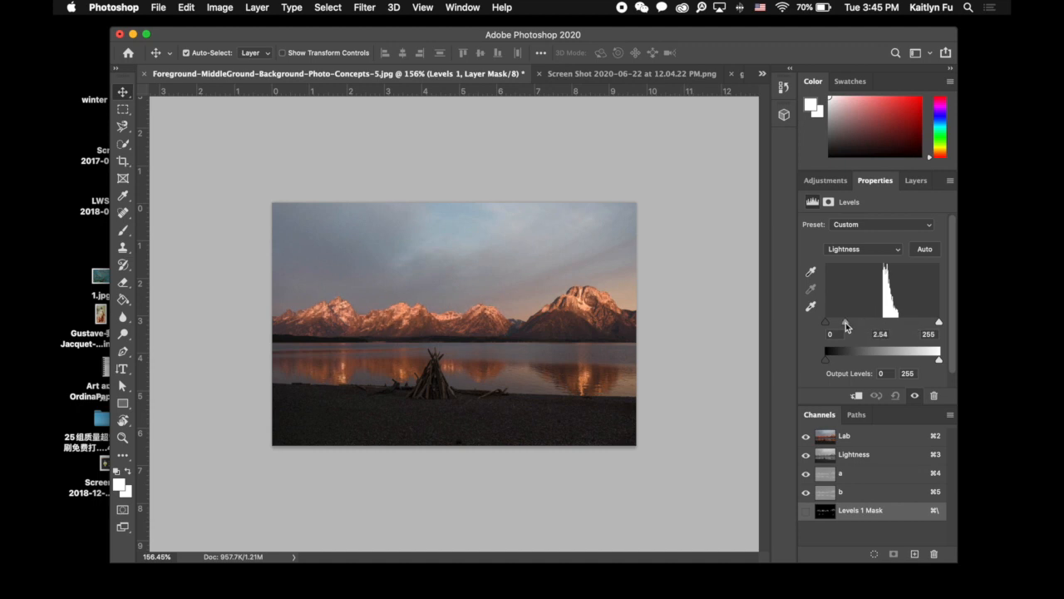
pyautogui.moveTo(844, 322); pyautogui.dragTo(856, 323)
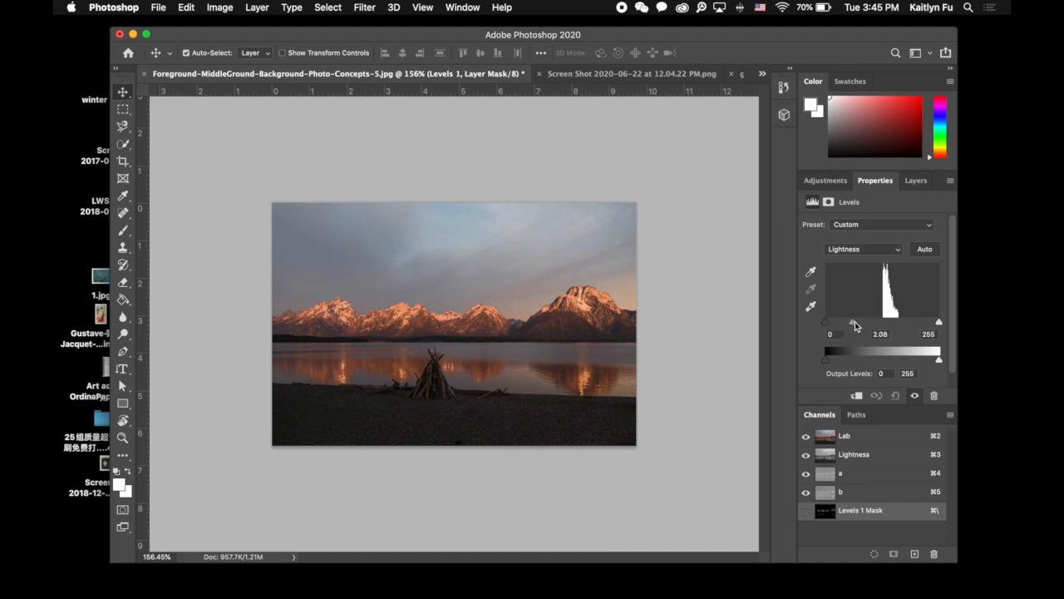
pyautogui.moveTo(854, 322); pyautogui.dragTo(889, 323)
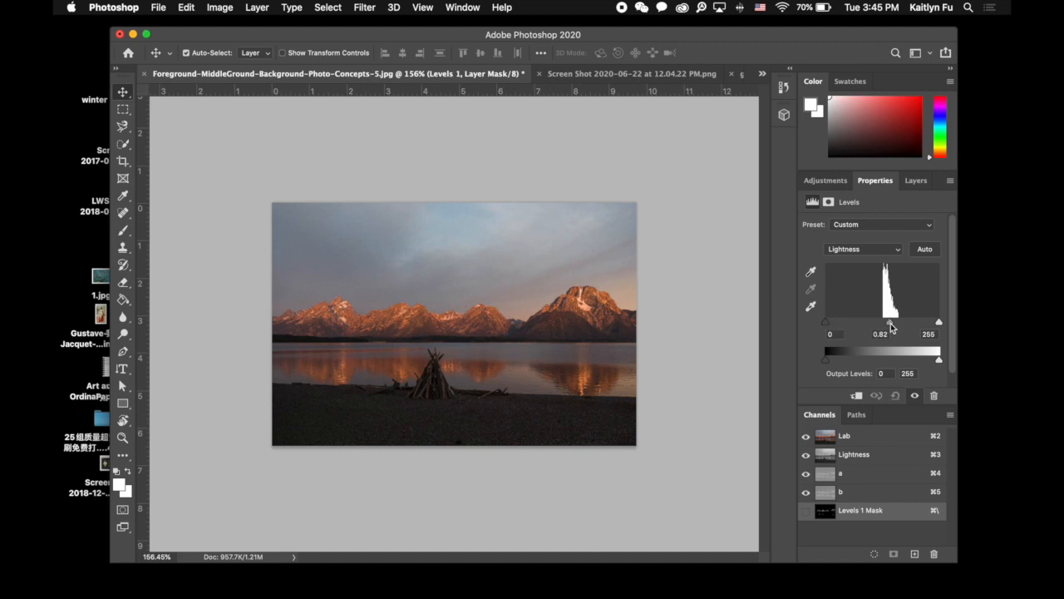
pyautogui.moveTo(889, 322); pyautogui.dragTo(899, 323)
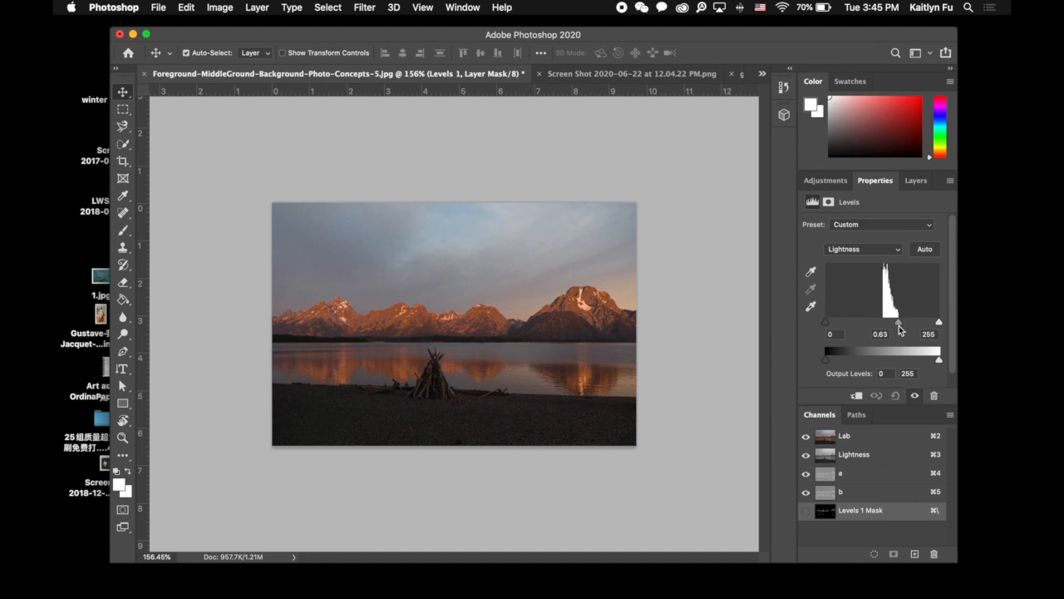
pyautogui.moveTo(573, 295)
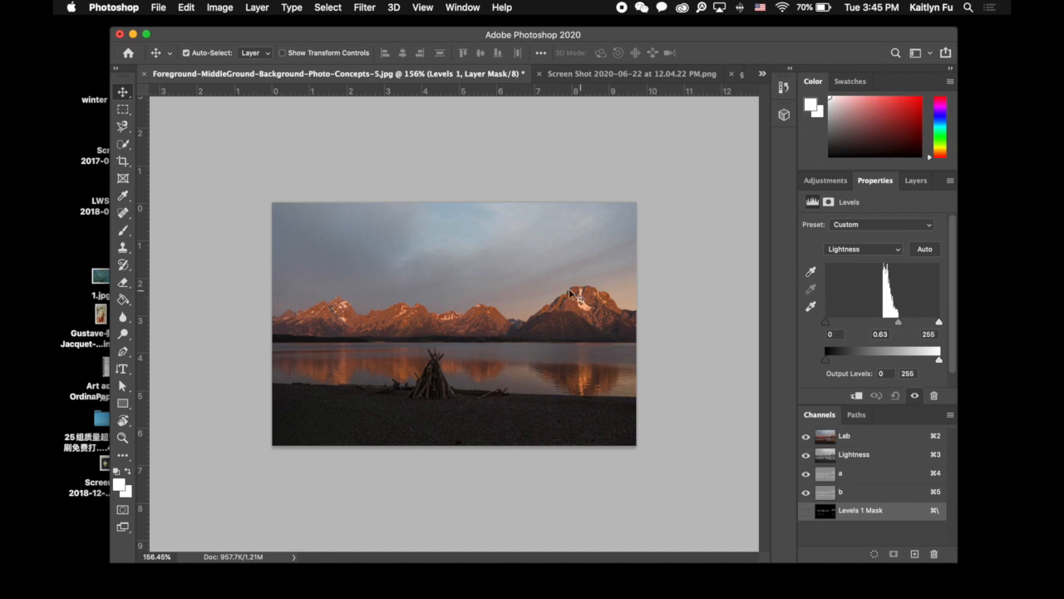
pyautogui.moveTo(276, 325)
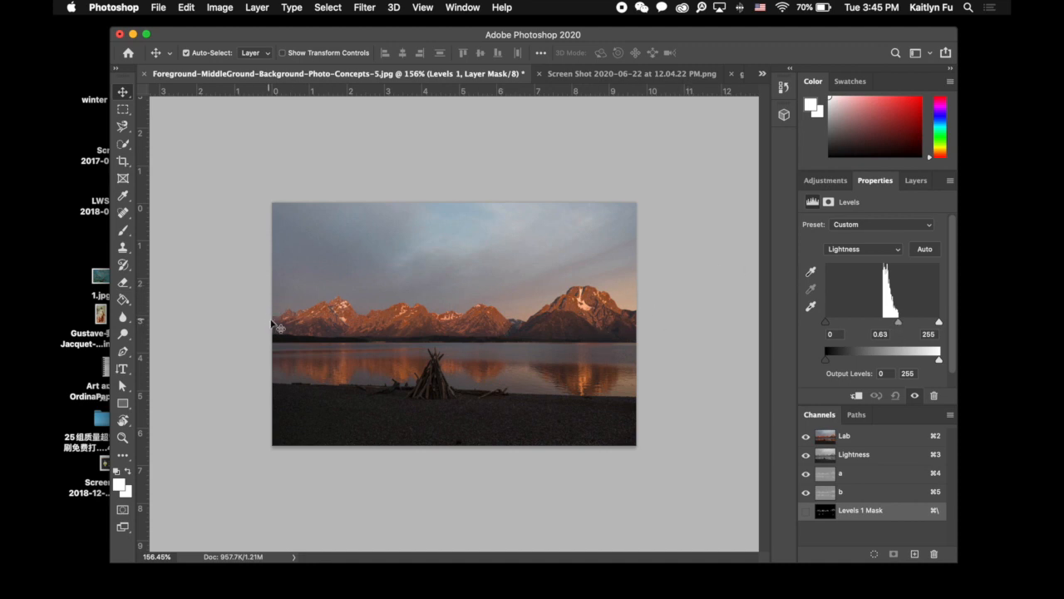
pyautogui.moveTo(898, 325); pyautogui.dragTo(894, 324)
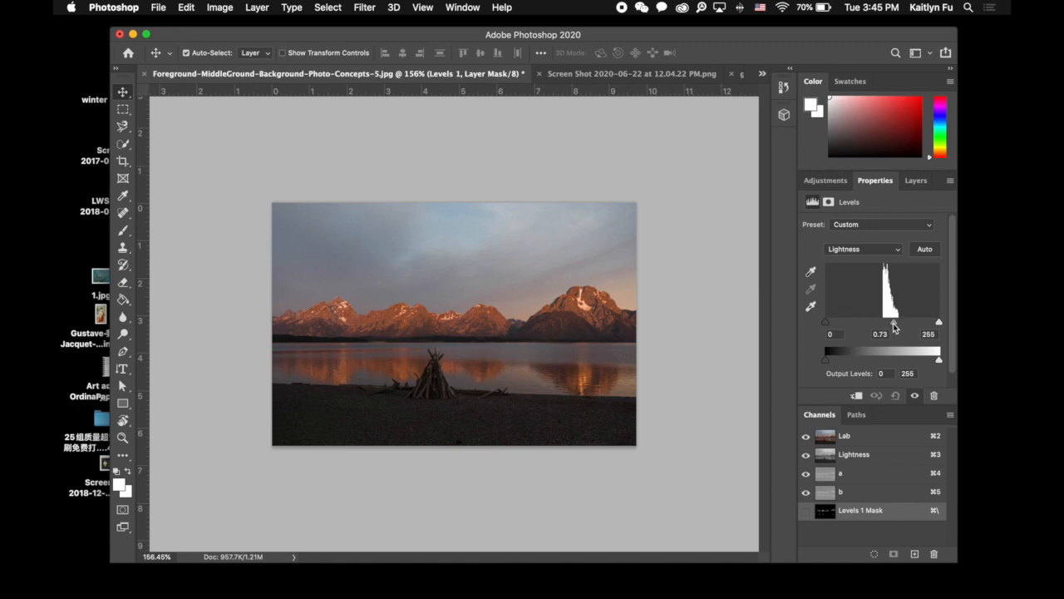
pyautogui.moveTo(892, 323); pyautogui.dragTo(863, 323)
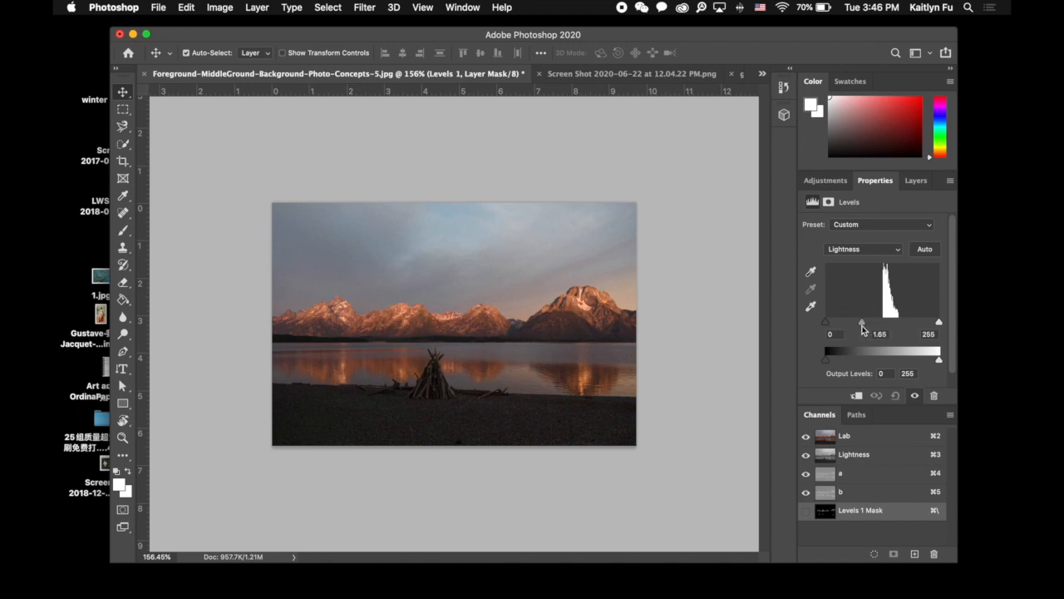
pyautogui.moveTo(862, 323); pyautogui.dragTo(847, 323)
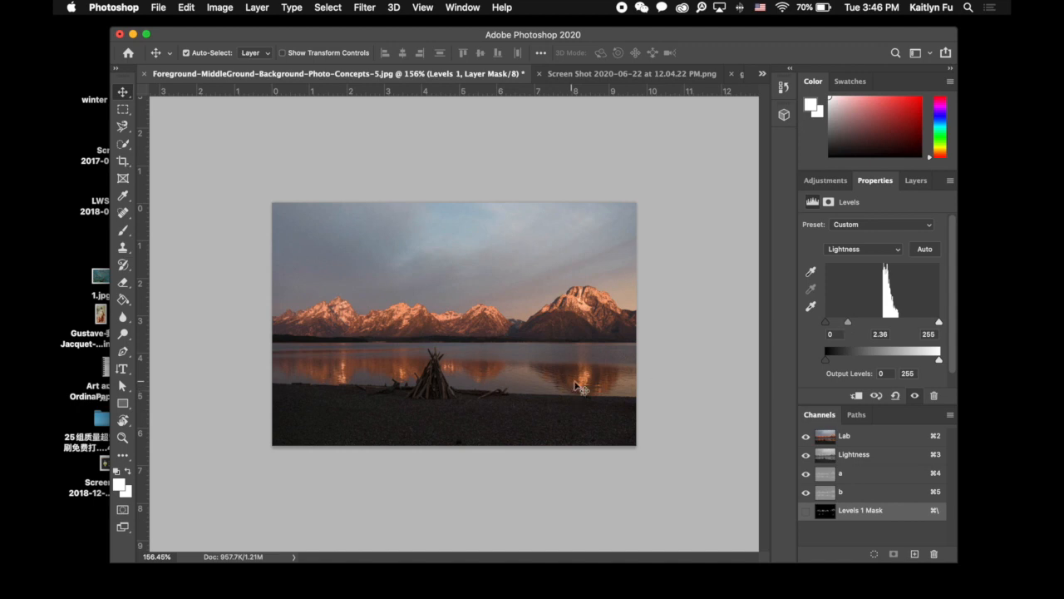
pyautogui.moveTo(568, 326)
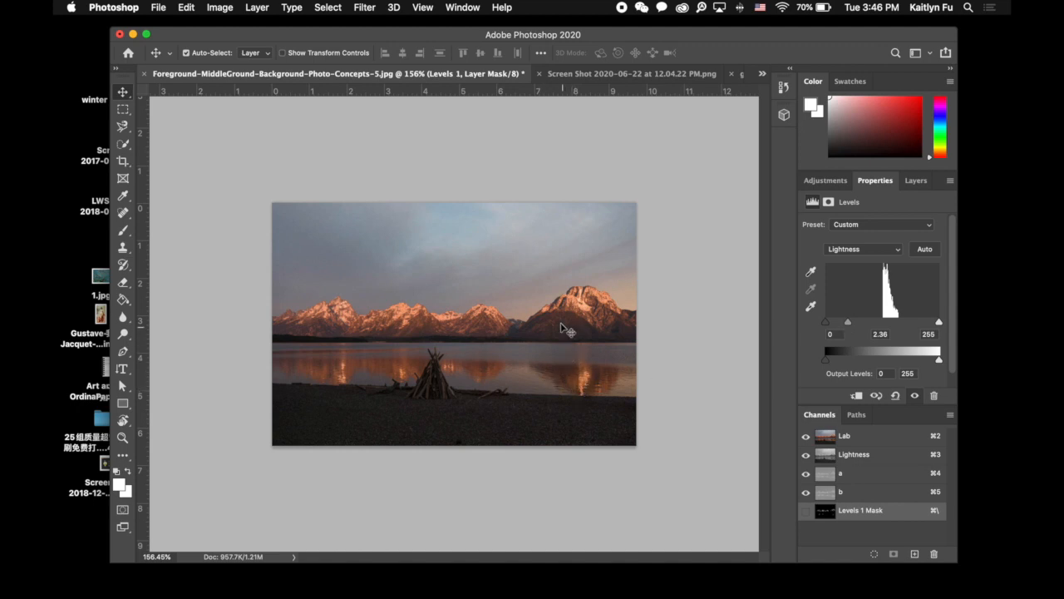
pyautogui.moveTo(563, 304)
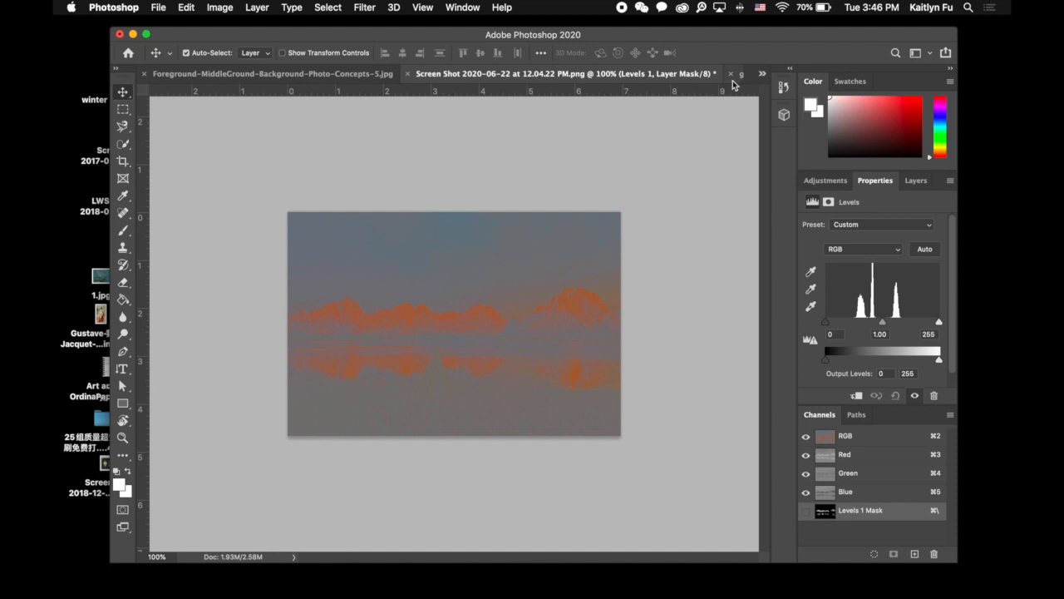
# Step: Switch to the green-thumb.png thumbs-up image
pyautogui.click(671, 73)
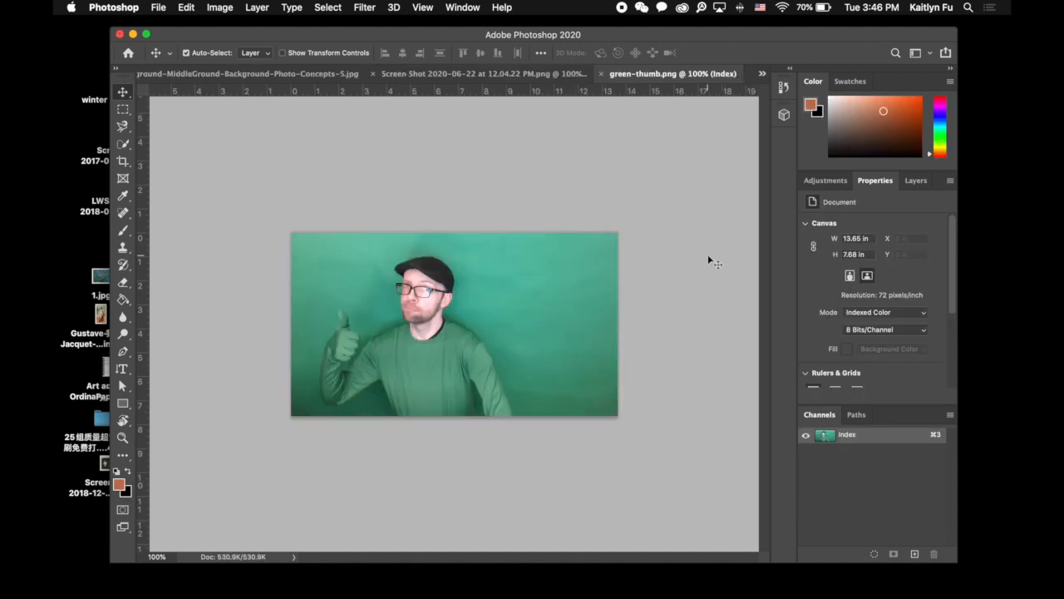
pyautogui.moveTo(516, 481)
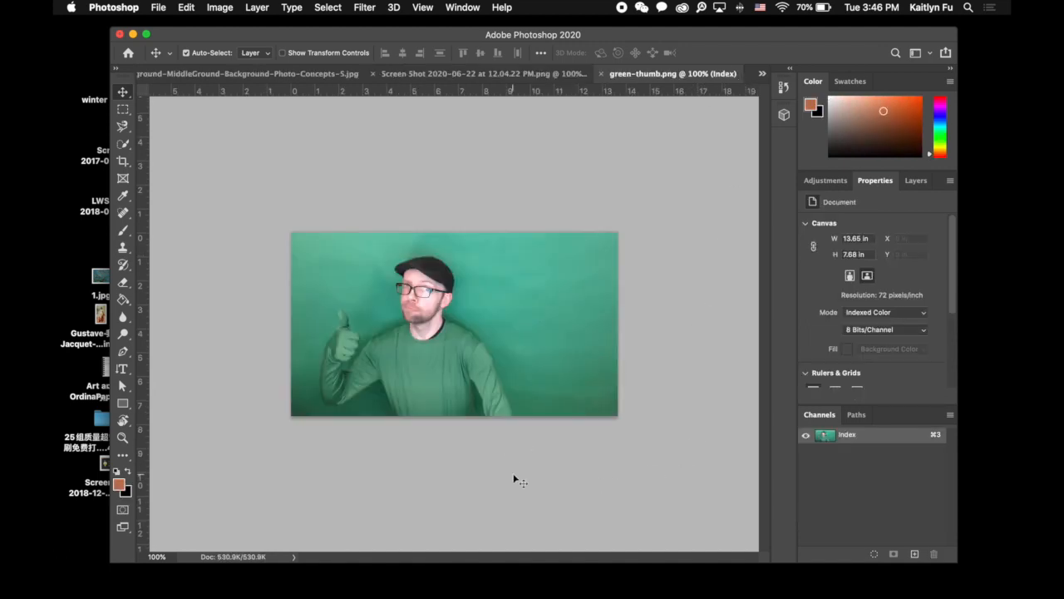